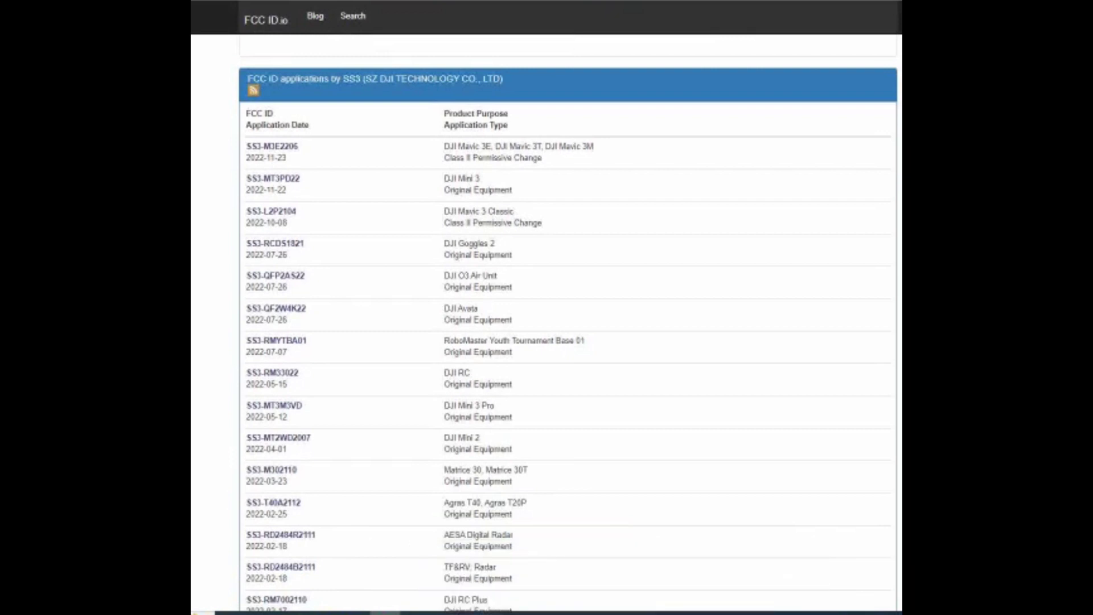
mouse_move(390, 272)
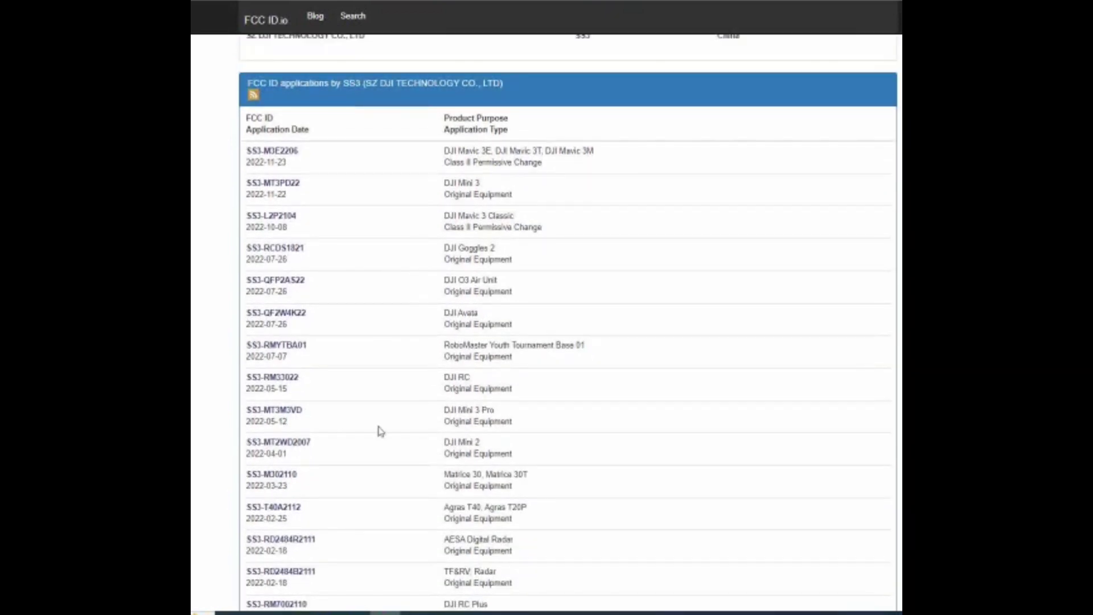
mouse_move(491, 421)
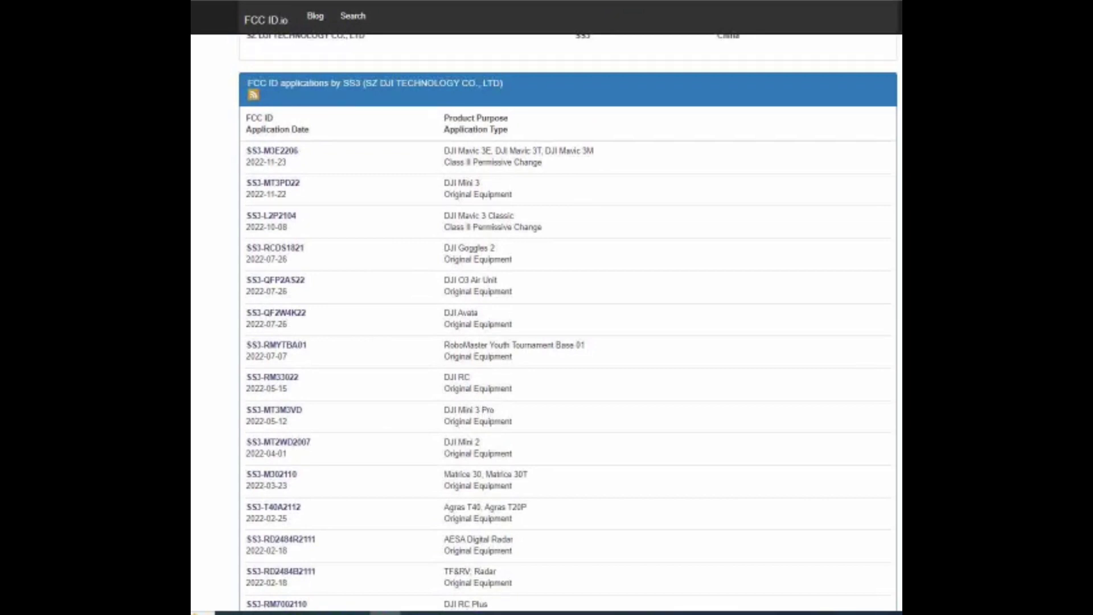
mouse_move(378, 193)
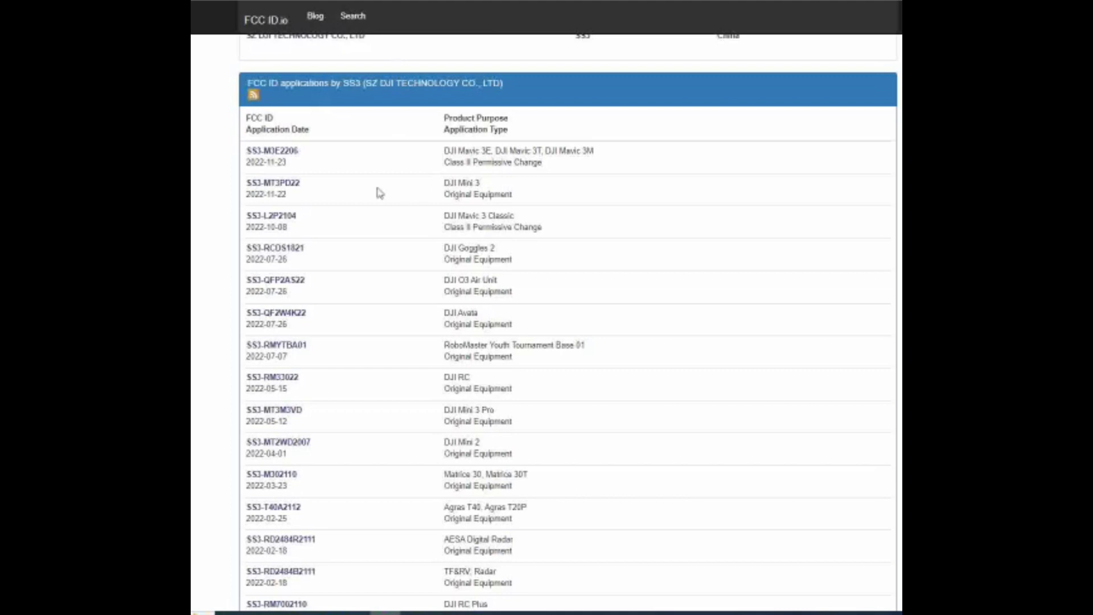
- Open filing SS3-MT3PD22 and scroll past Operating Frequencies to the Available Exhibits table
left_click(273, 184)
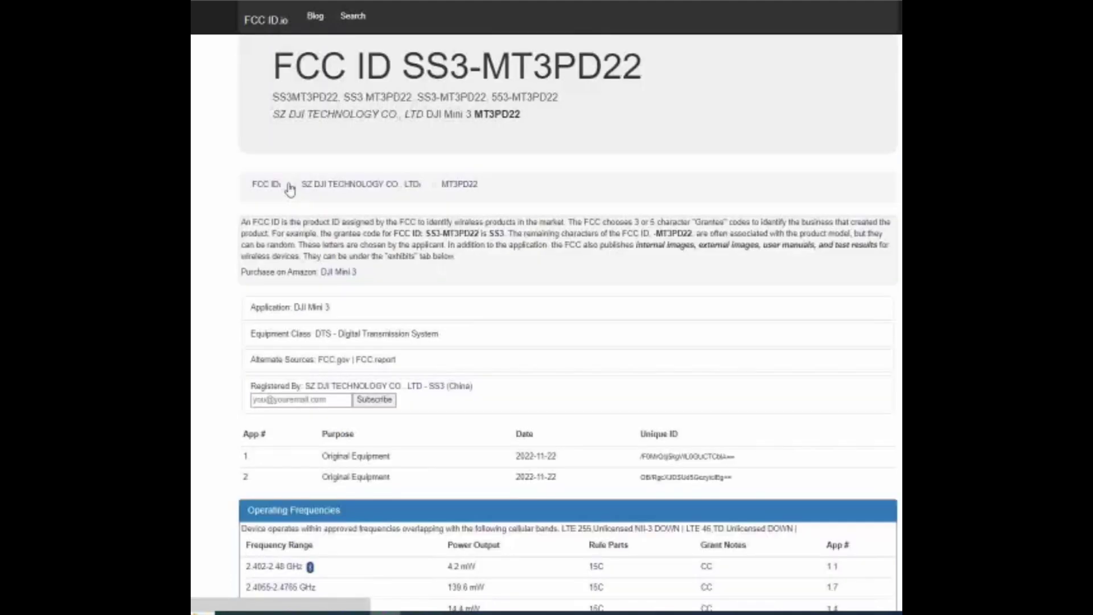
scroll("down", 3)
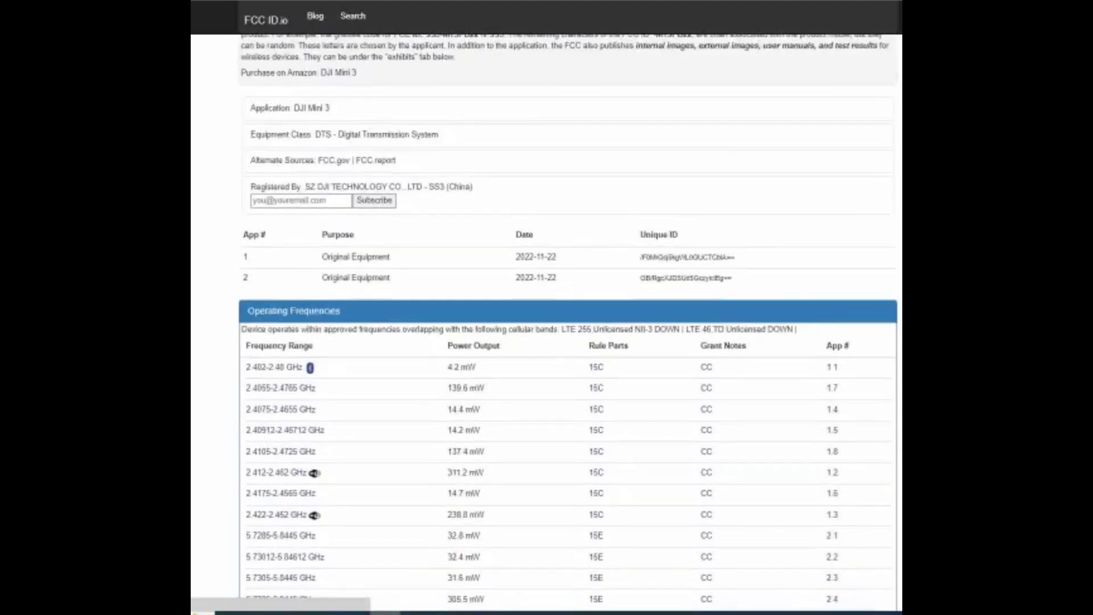
scroll("down", 3)
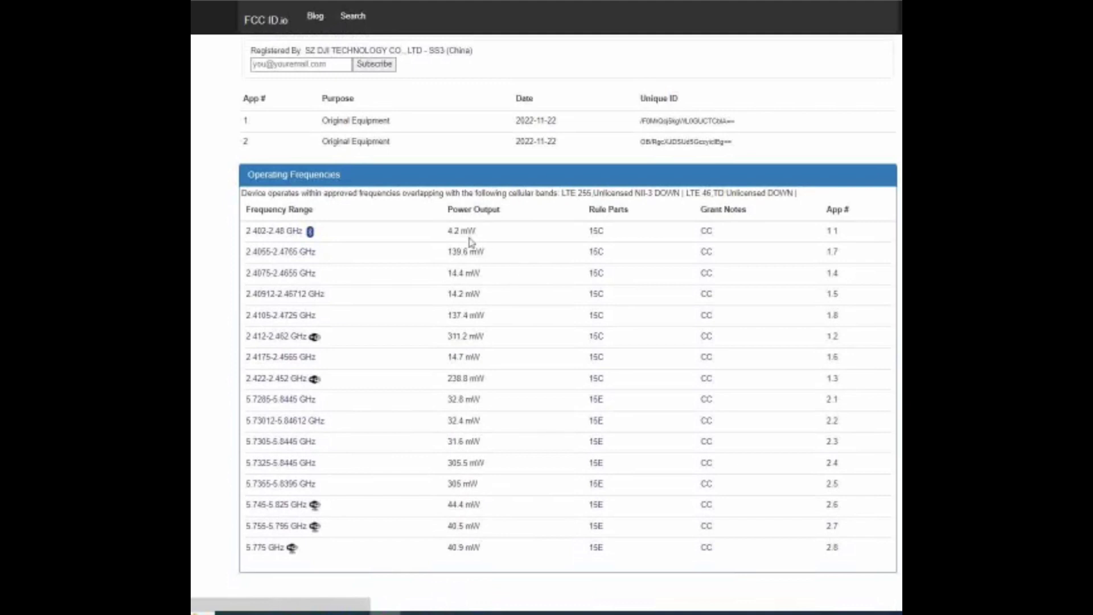
mouse_move(471, 564)
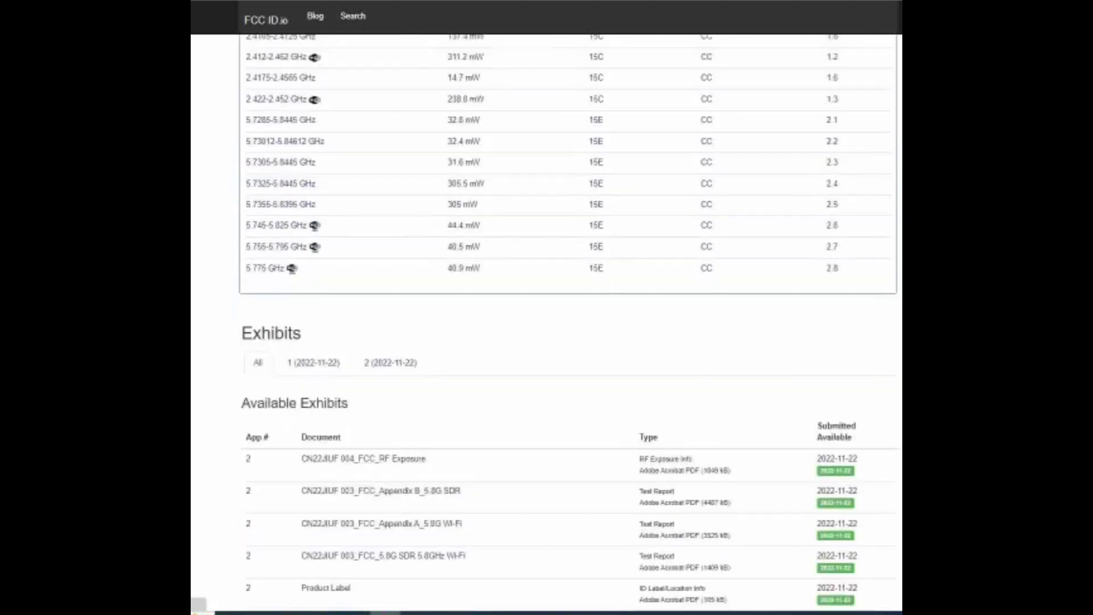
scroll("down", 3)
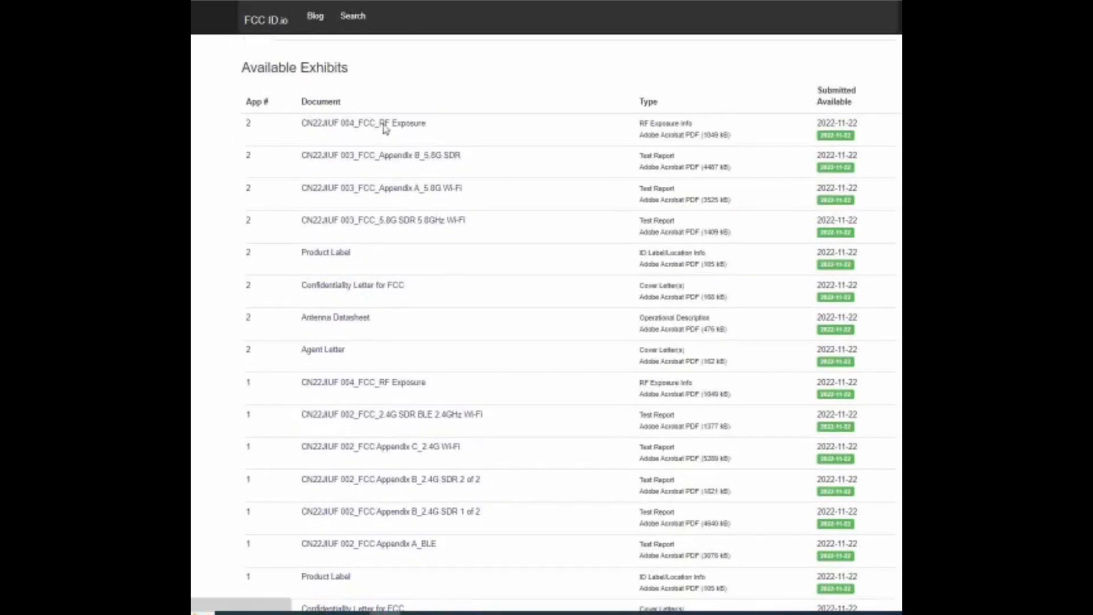
mouse_move(379, 156)
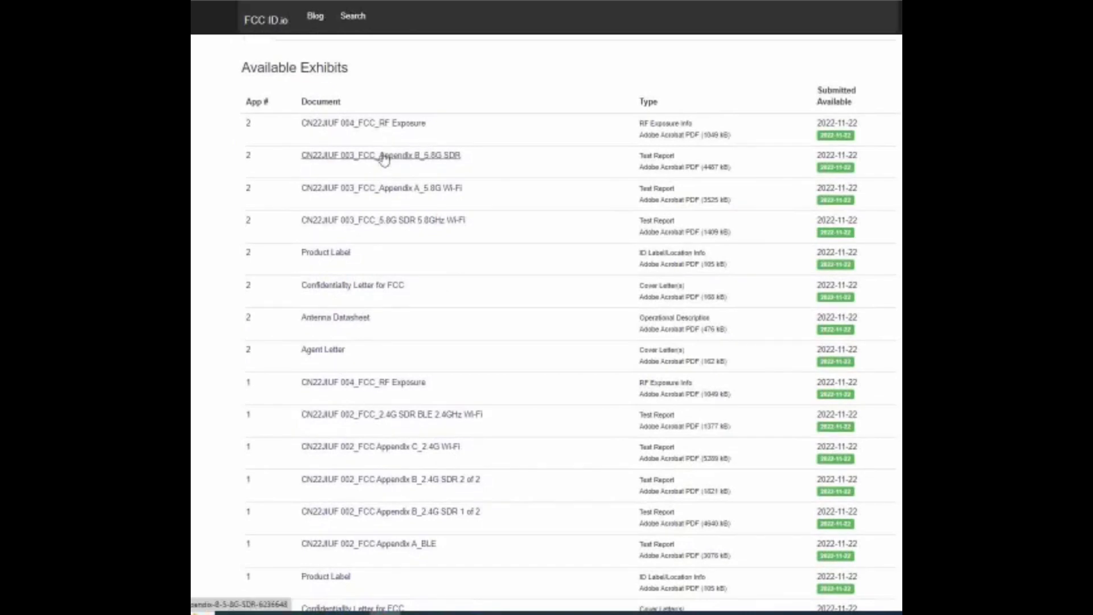
mouse_move(382, 140)
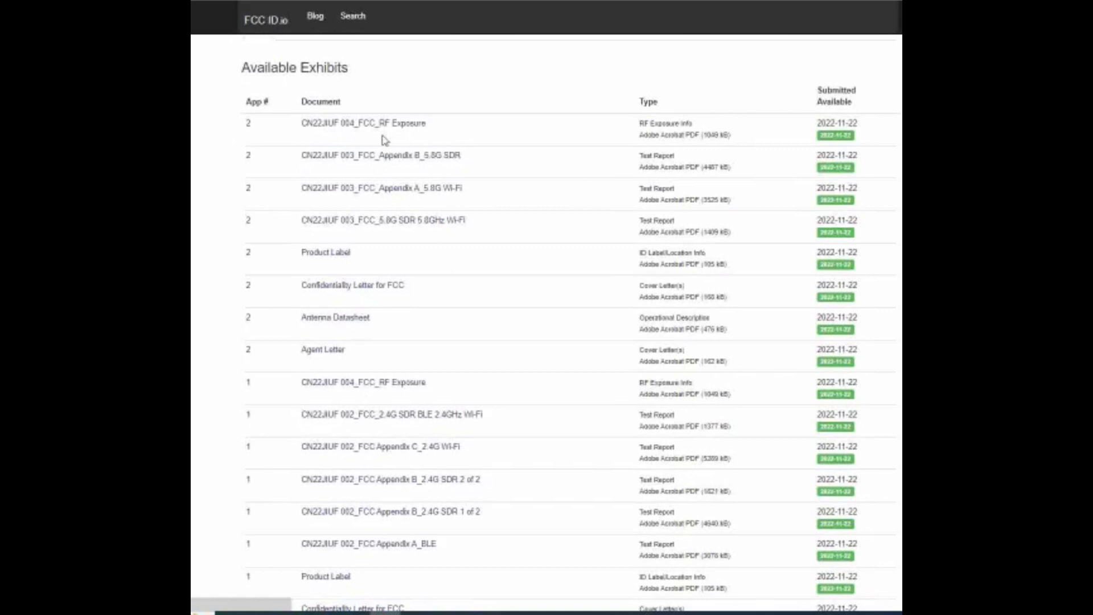
mouse_move(409, 144)
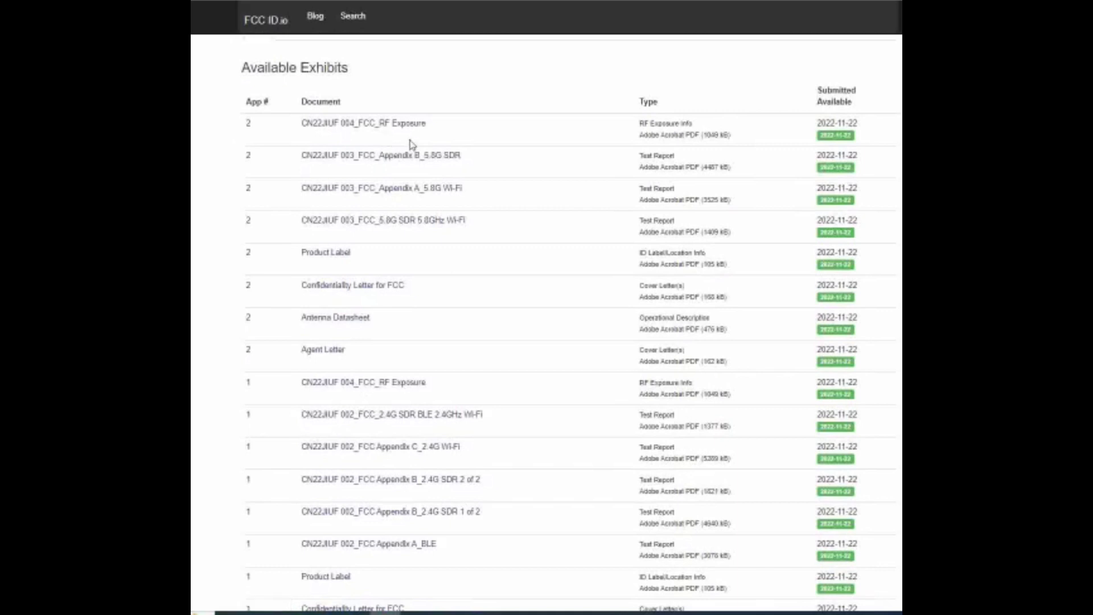
mouse_move(385, 140)
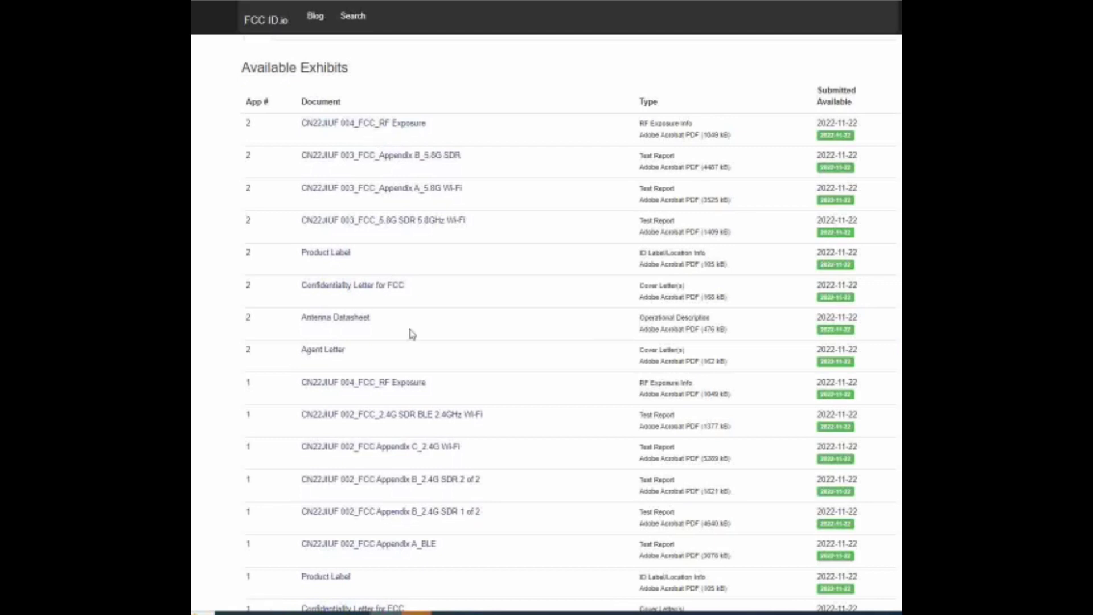
mouse_move(410, 260)
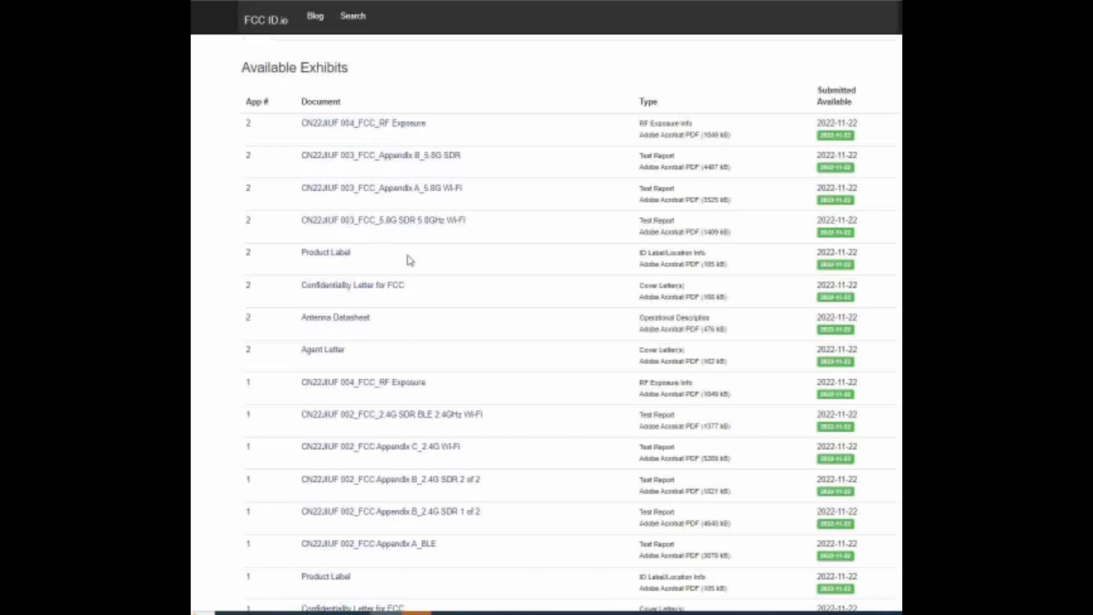
mouse_move(407, 338)
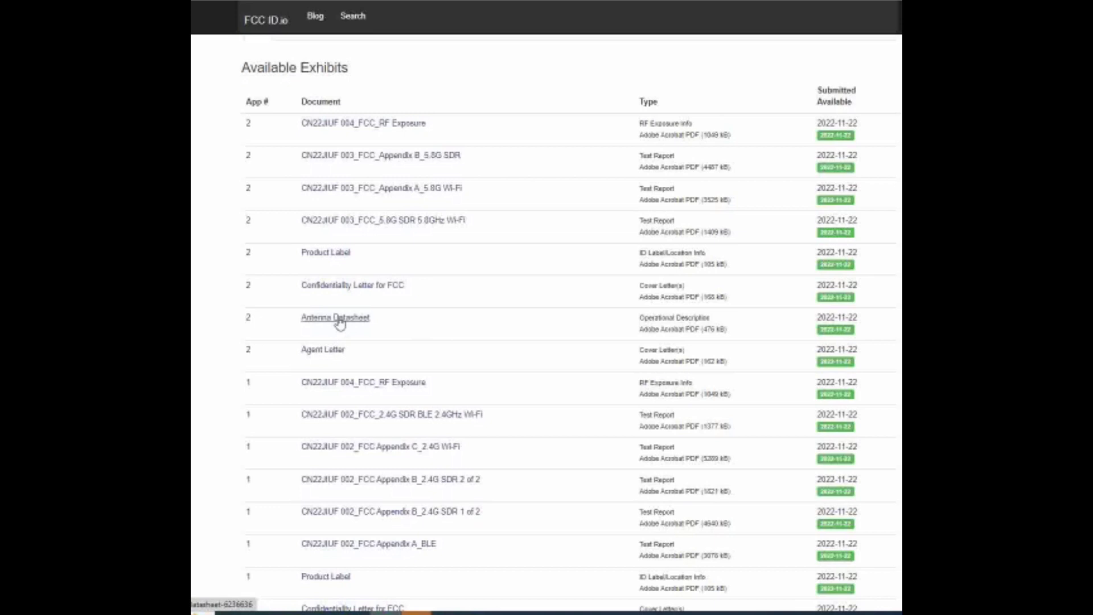
left_click(335, 317)
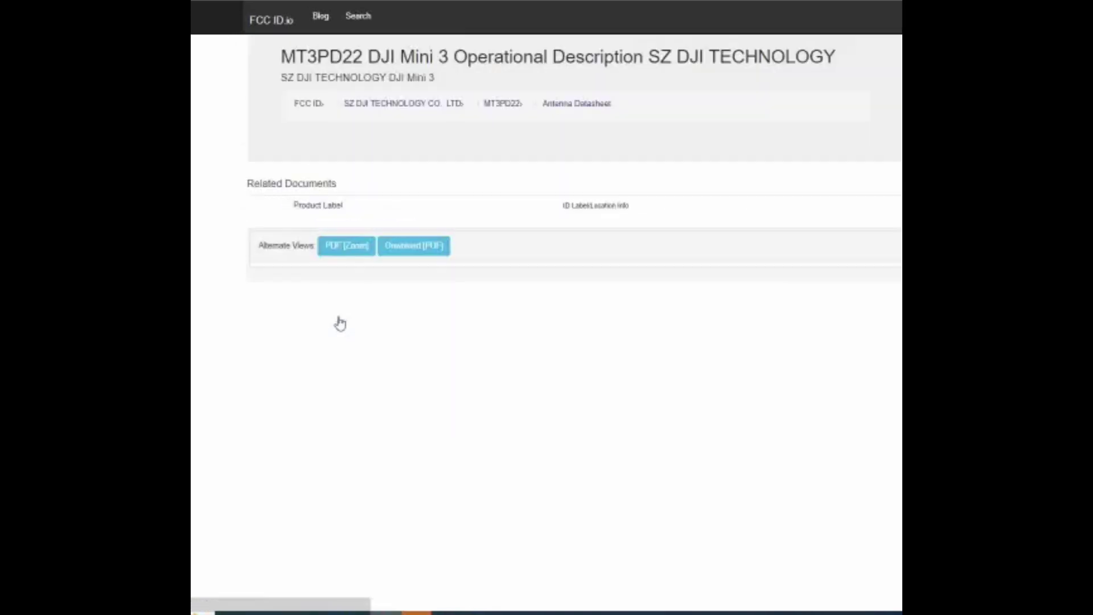
left_click(347, 246)
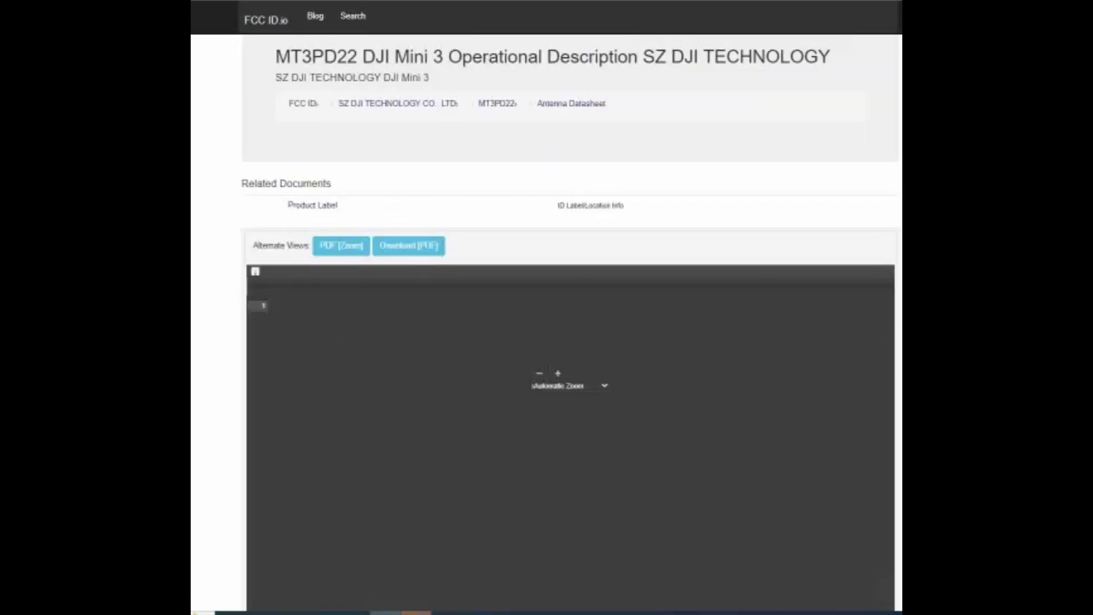
scroll("down", 3)
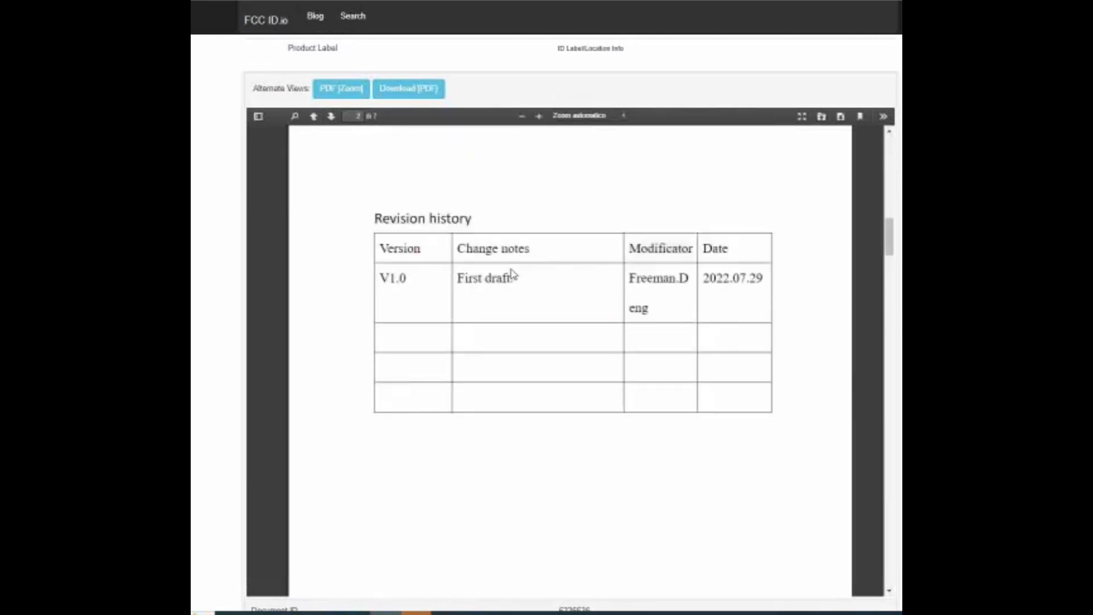
left_click(313, 116)
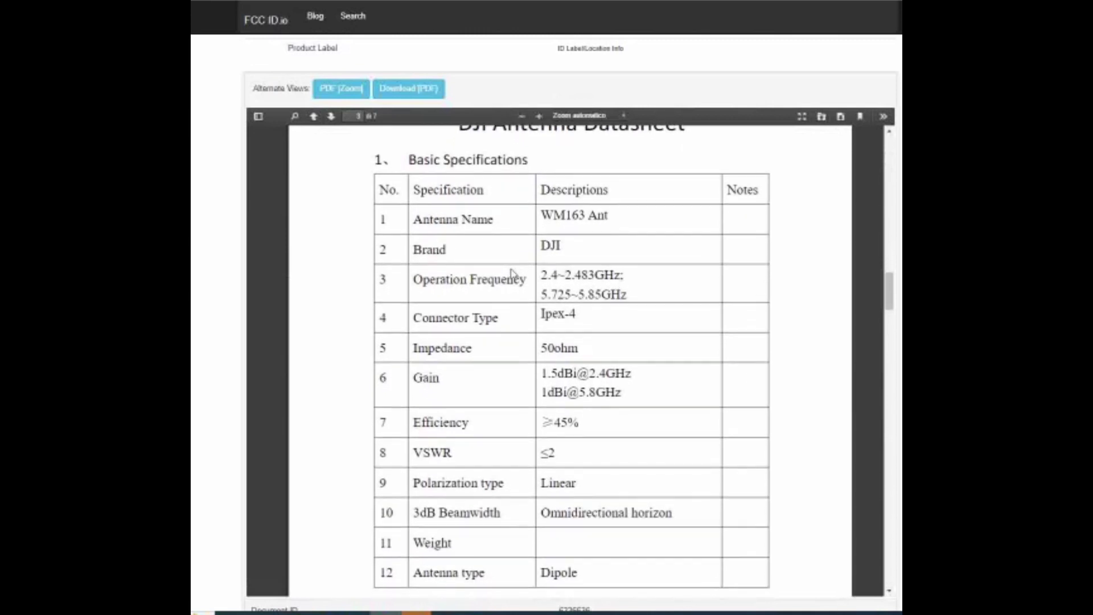
scroll("down", 3)
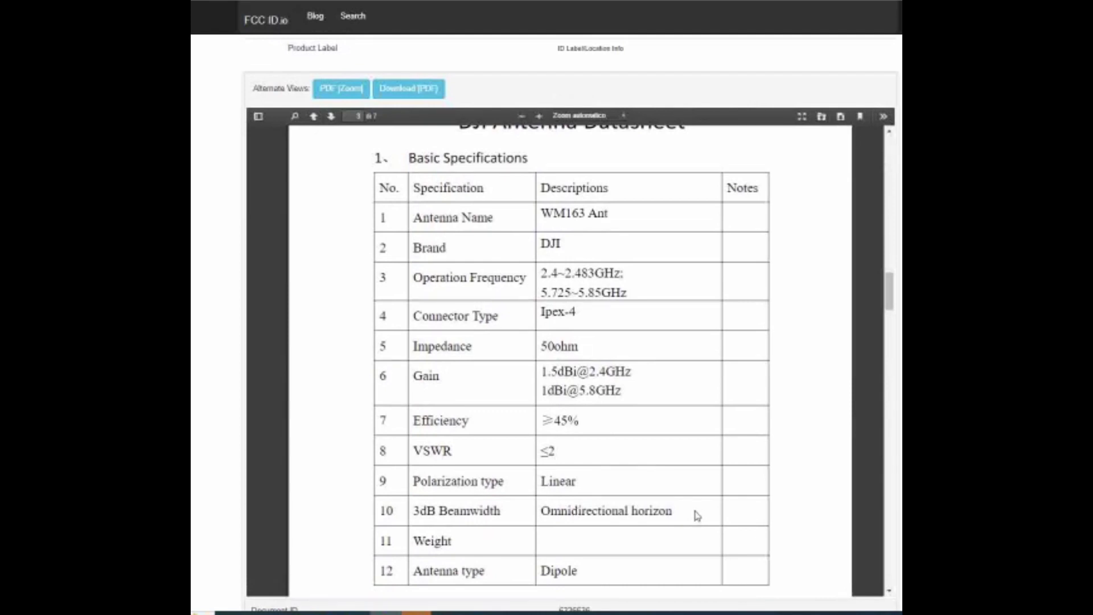
mouse_move(695, 516)
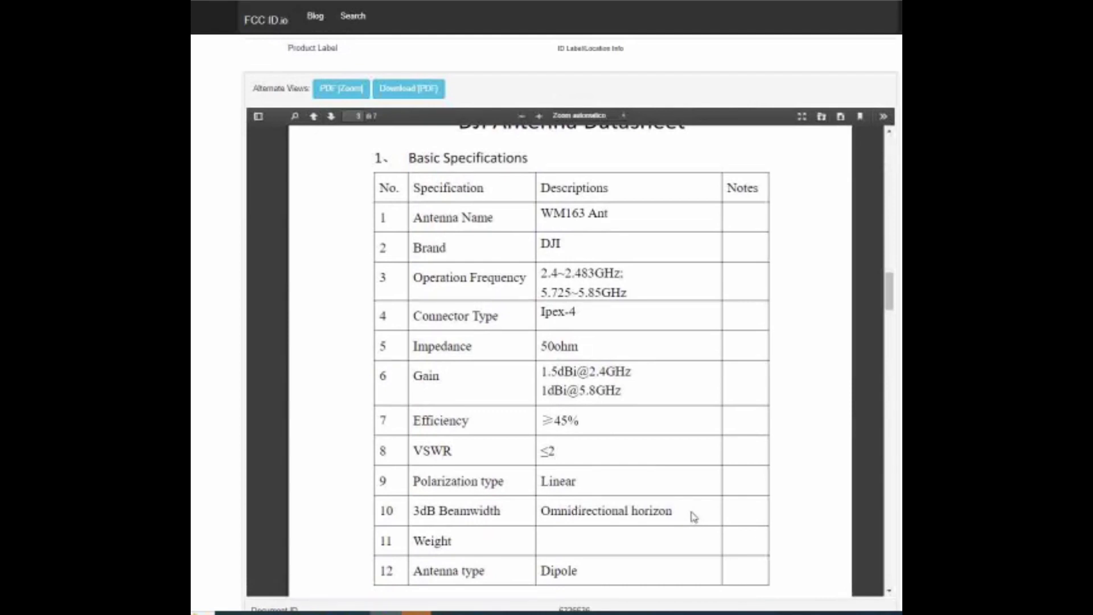
mouse_move(599, 270)
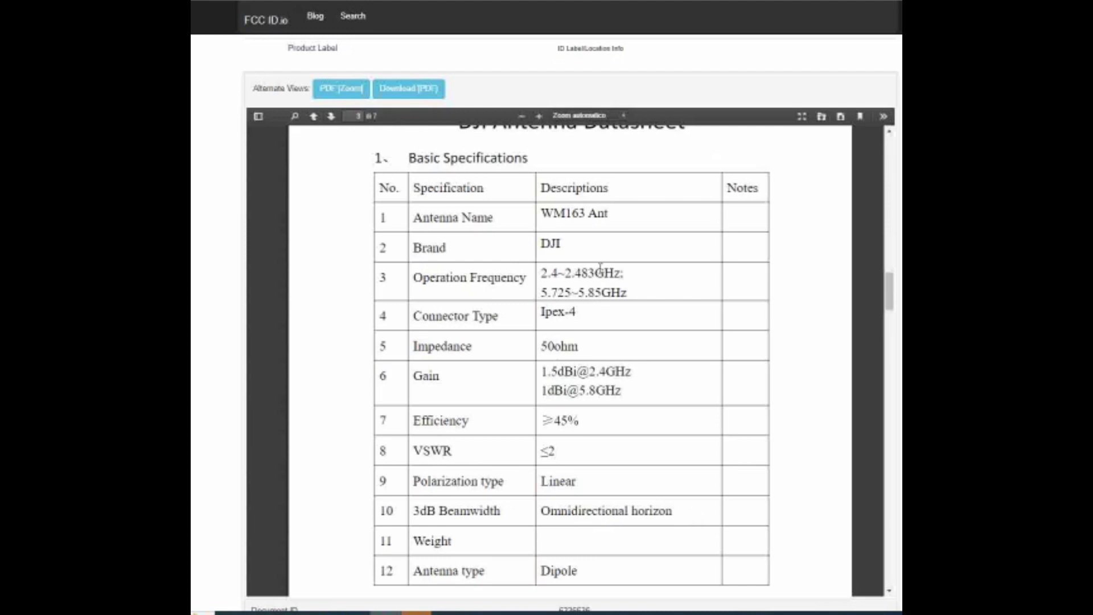
mouse_move(690, 311)
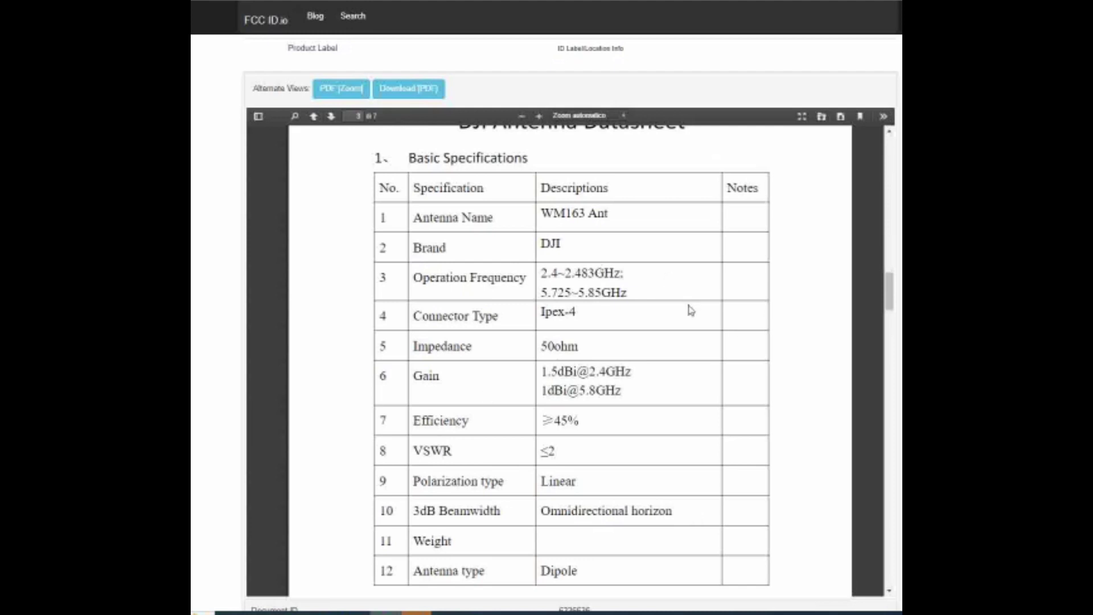
mouse_move(530, 396)
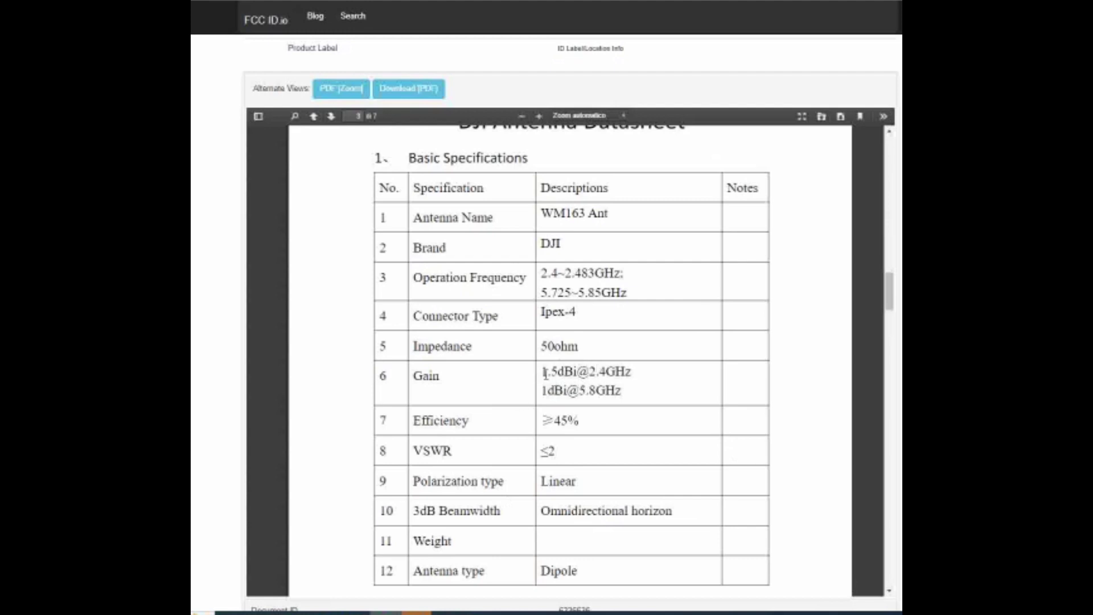
mouse_move(586, 405)
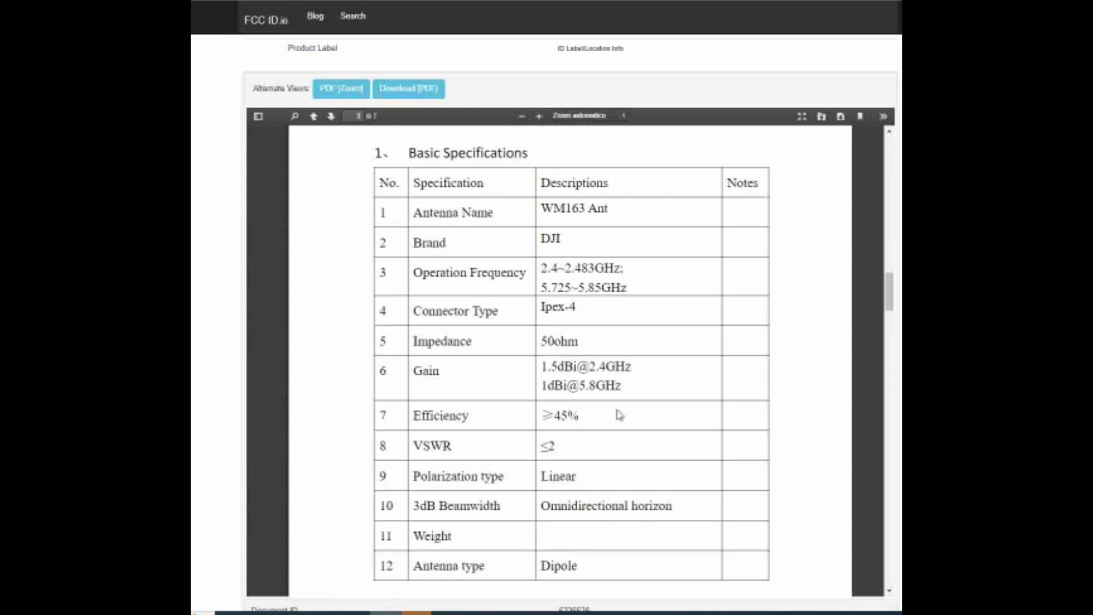
scroll("down", 3)
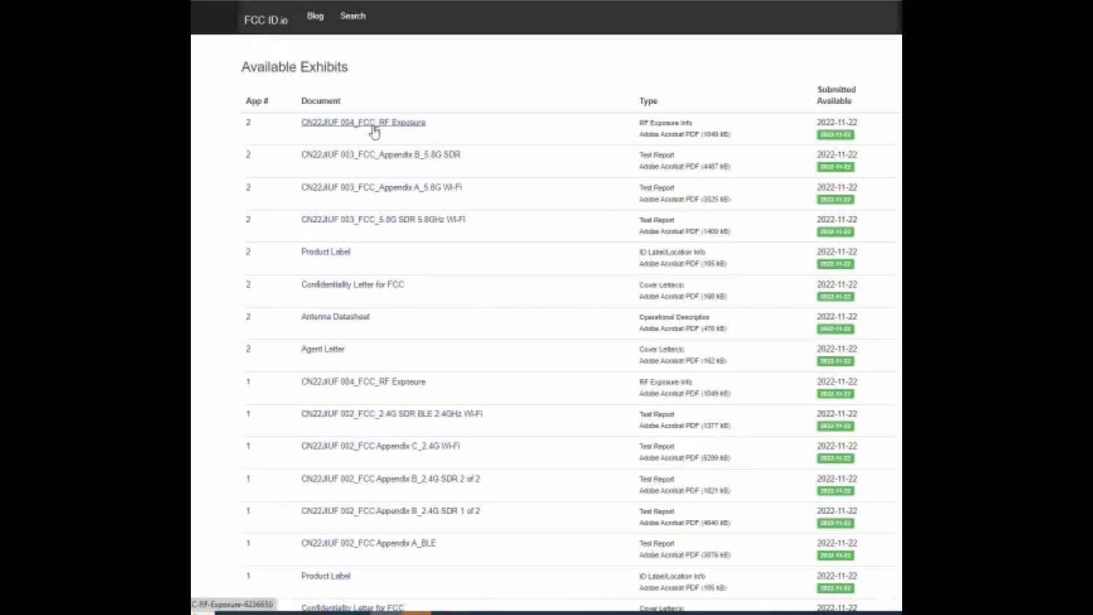
- Open the CN22JIUF 004_FCC_RF Exposure exhibit and scroll to its 2.4GHz/5.8GHz specification tables
left_click(362, 121)
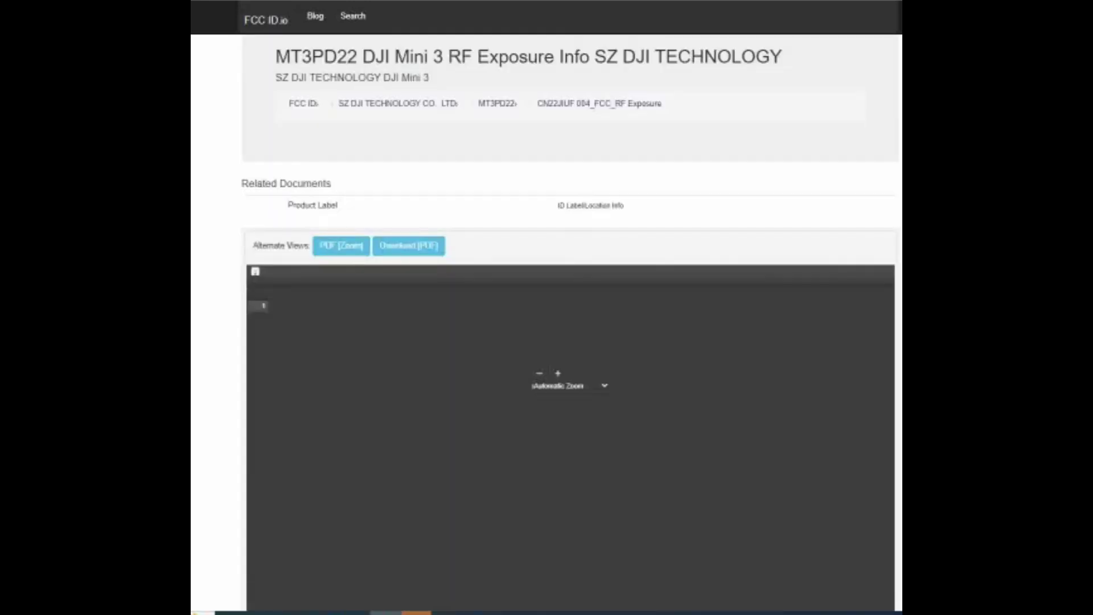
scroll("down", 3)
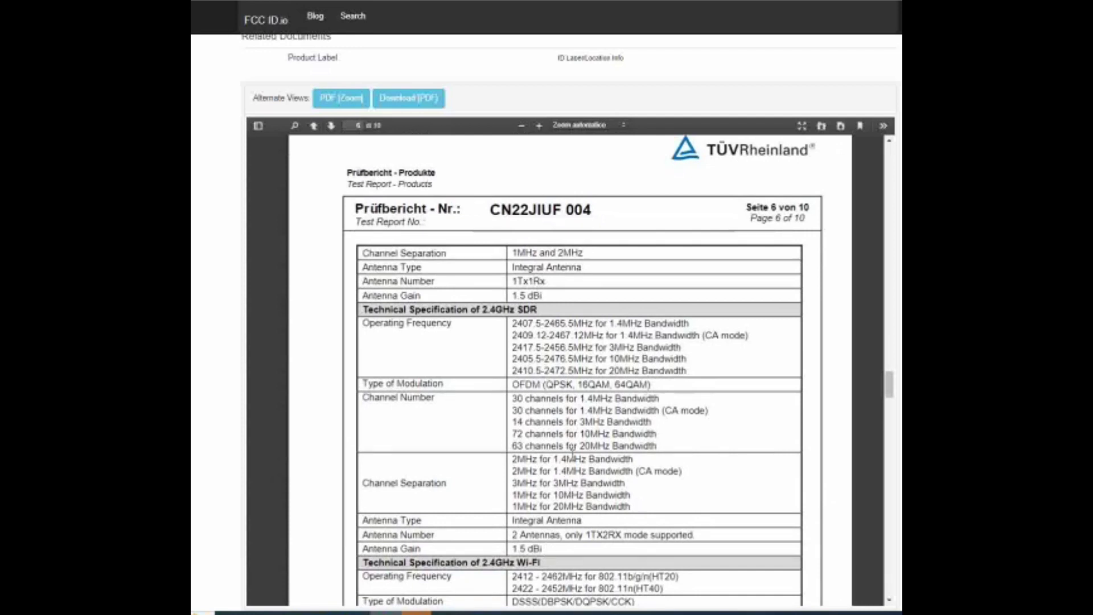
scroll("down", 3)
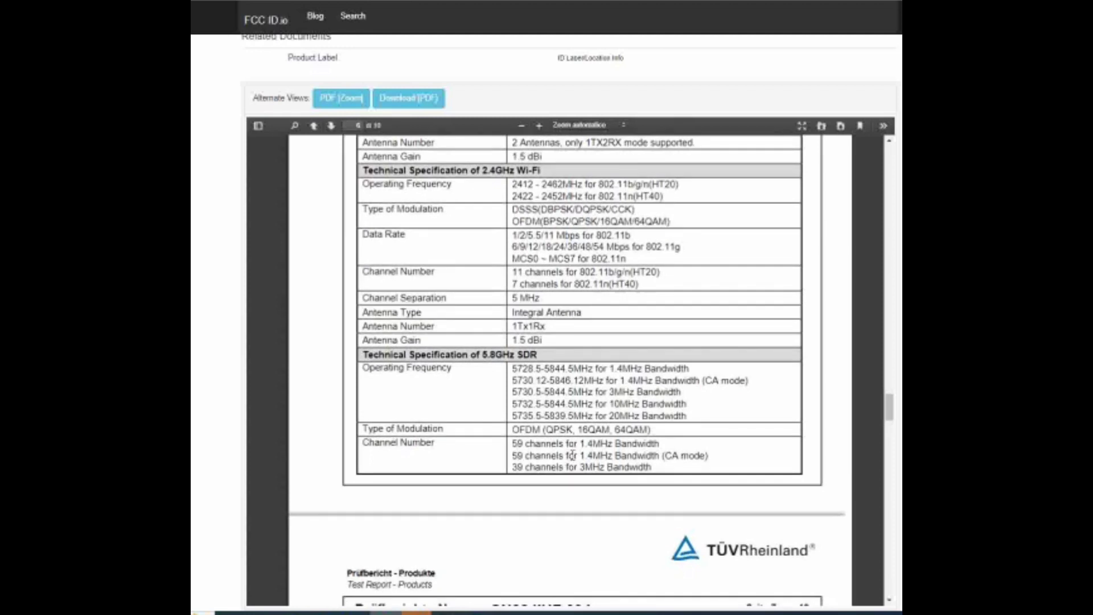
scroll("down", 3)
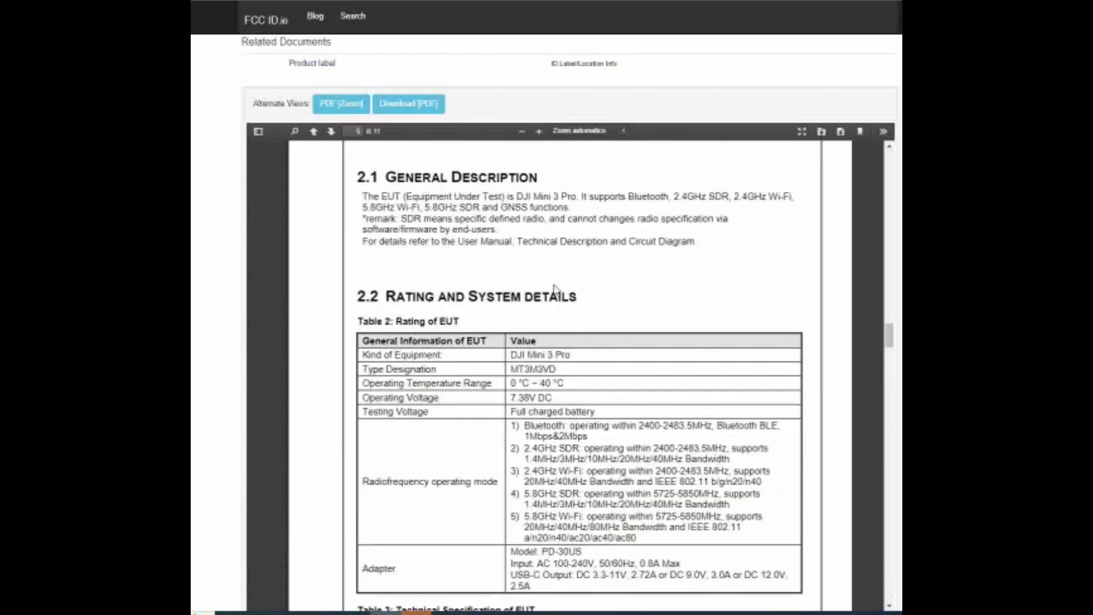
scroll("down", 3)
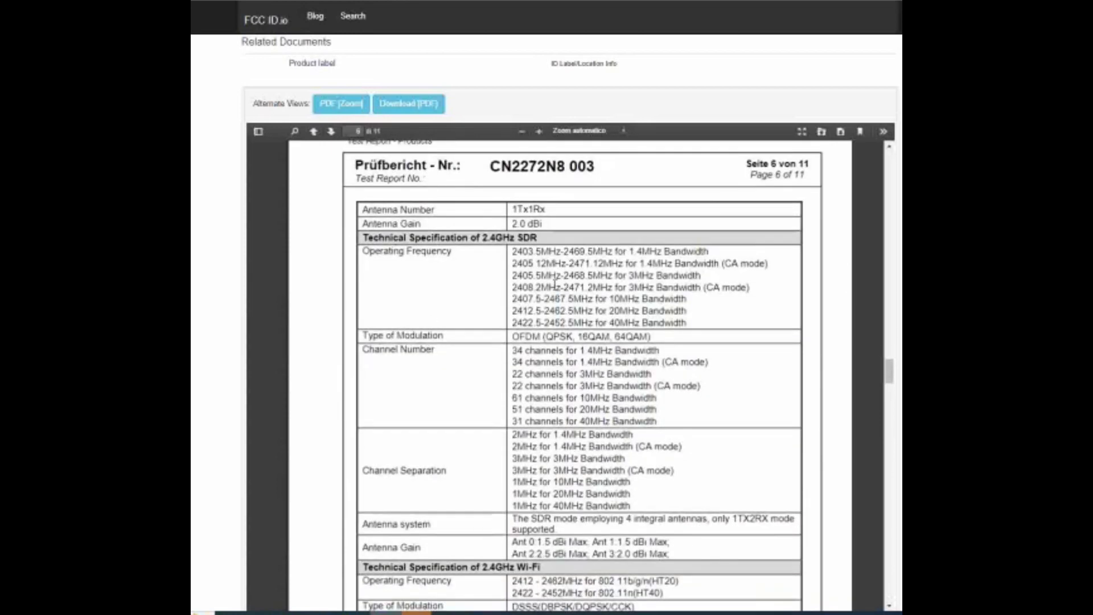
scroll("down", 3)
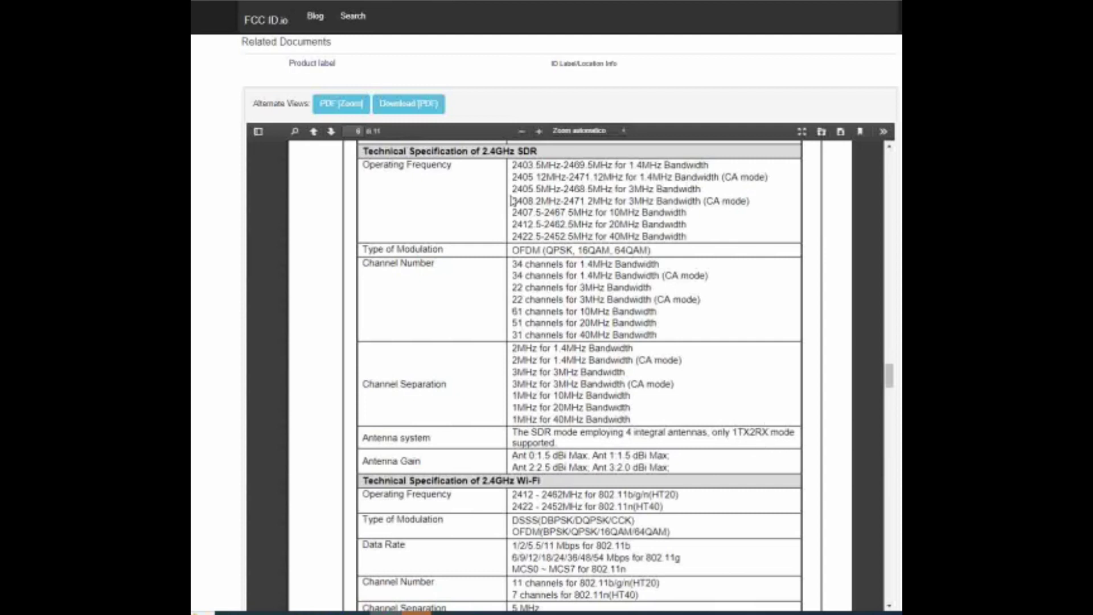
scroll("down", 3)
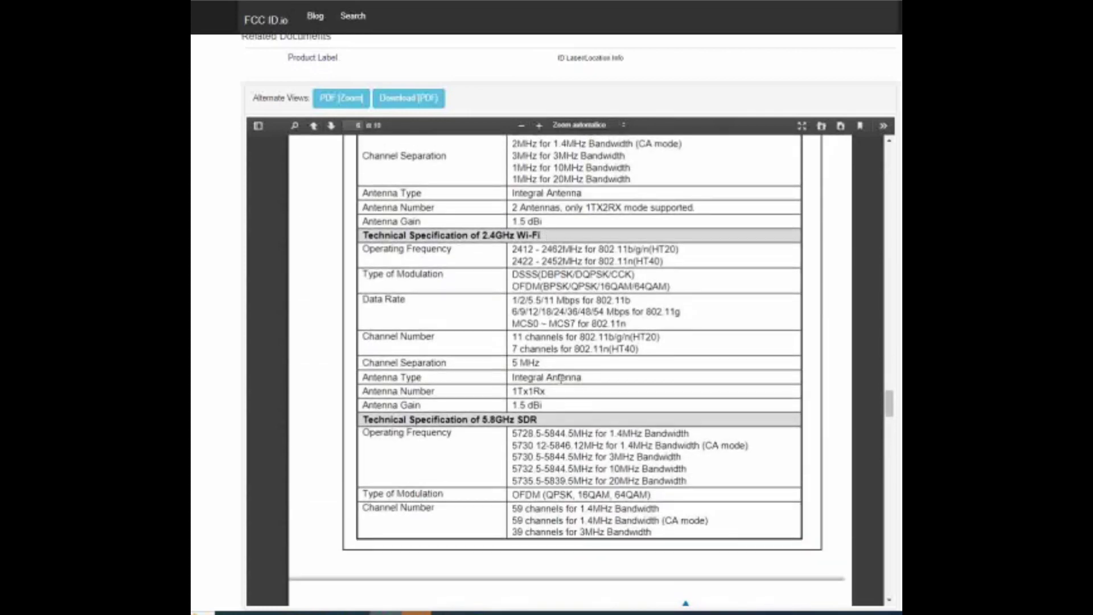
- Scroll the Mini 3 report to section 2.2 Rating of EUT
scroll("down", 3)
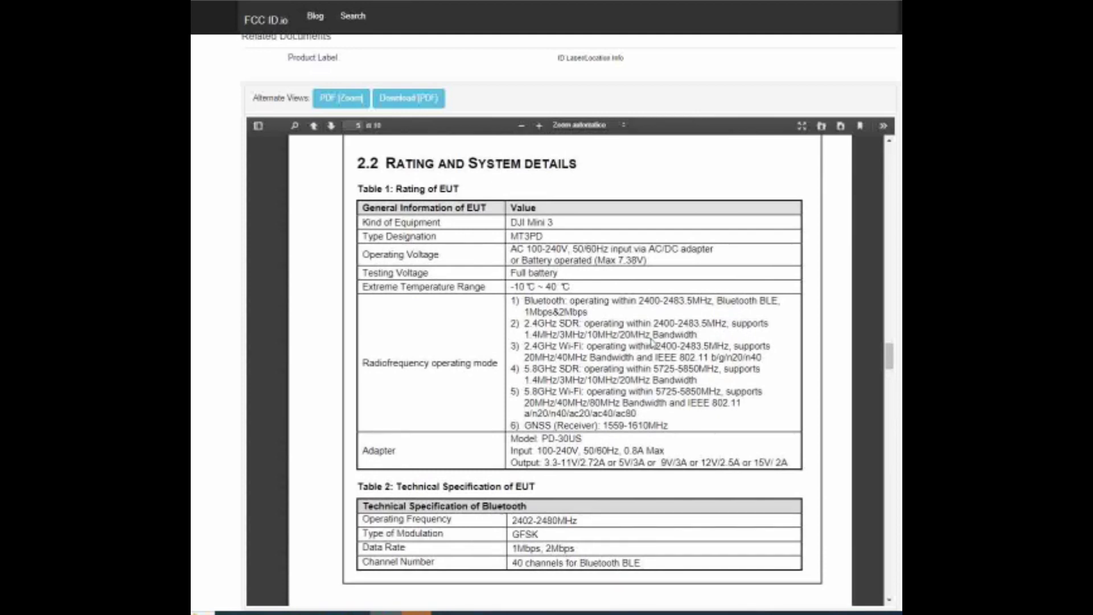
mouse_move(654, 345)
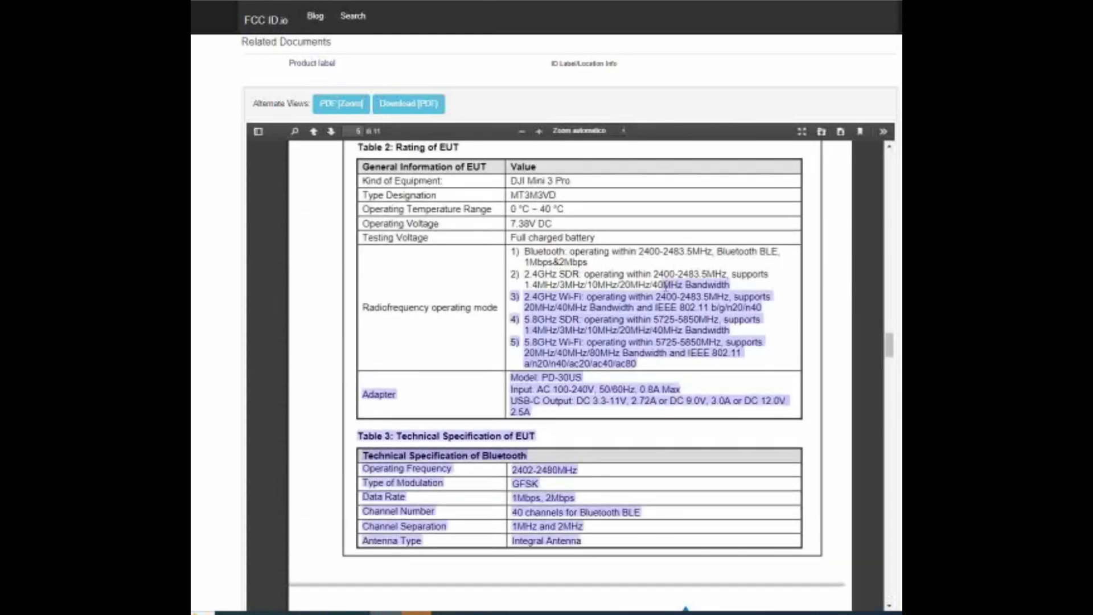
- Highlight the 40MHz bandwidth in the Mini 3 Pro's 2.4GHz SDR line, then scroll on
double_click(680, 286)
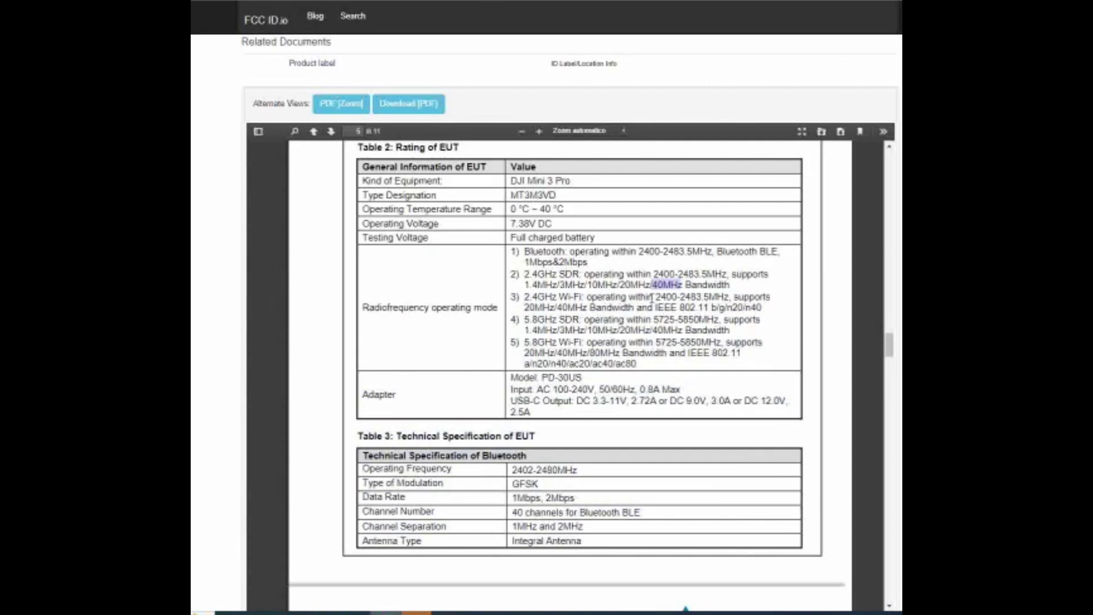
scroll("down", 3)
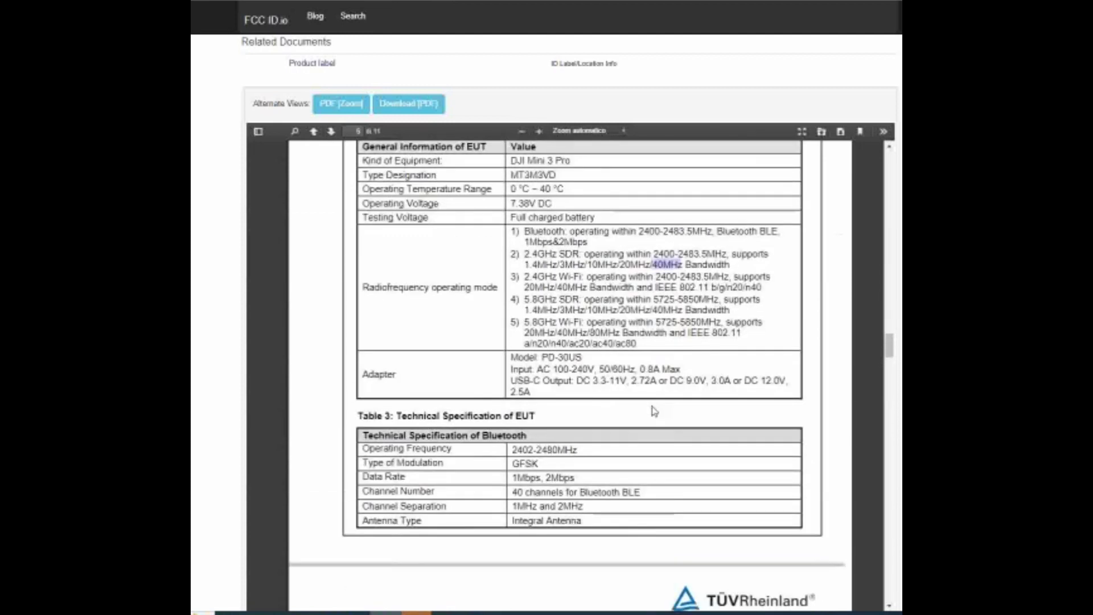
scroll("down", 3)
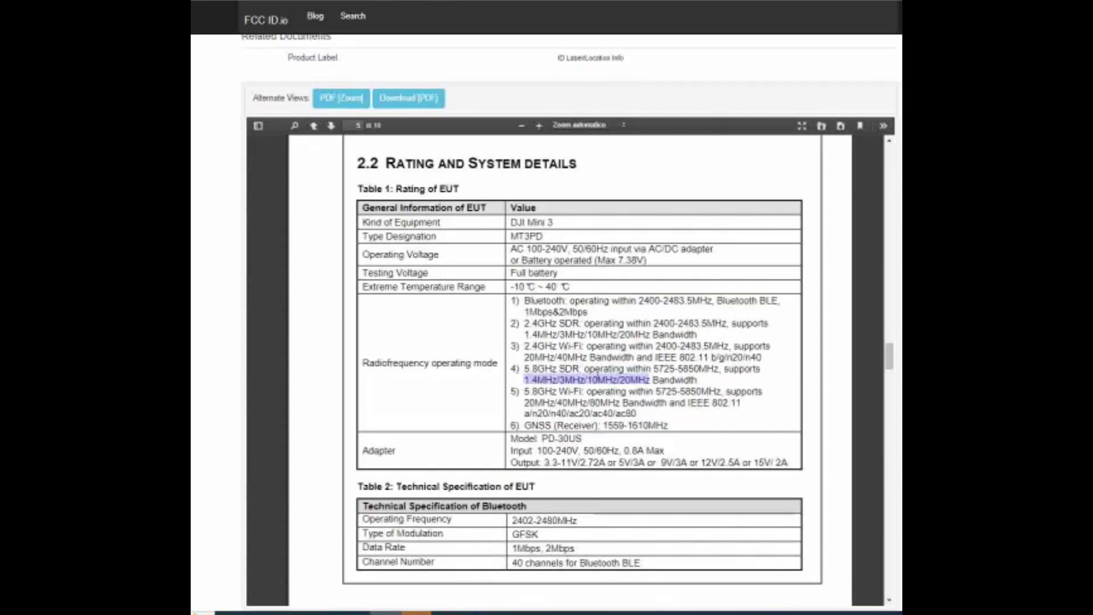
- Scroll through the Mini 3 report's 5.8GHz and 2.4GHz SDR specs to page 6
scroll("down", 3)
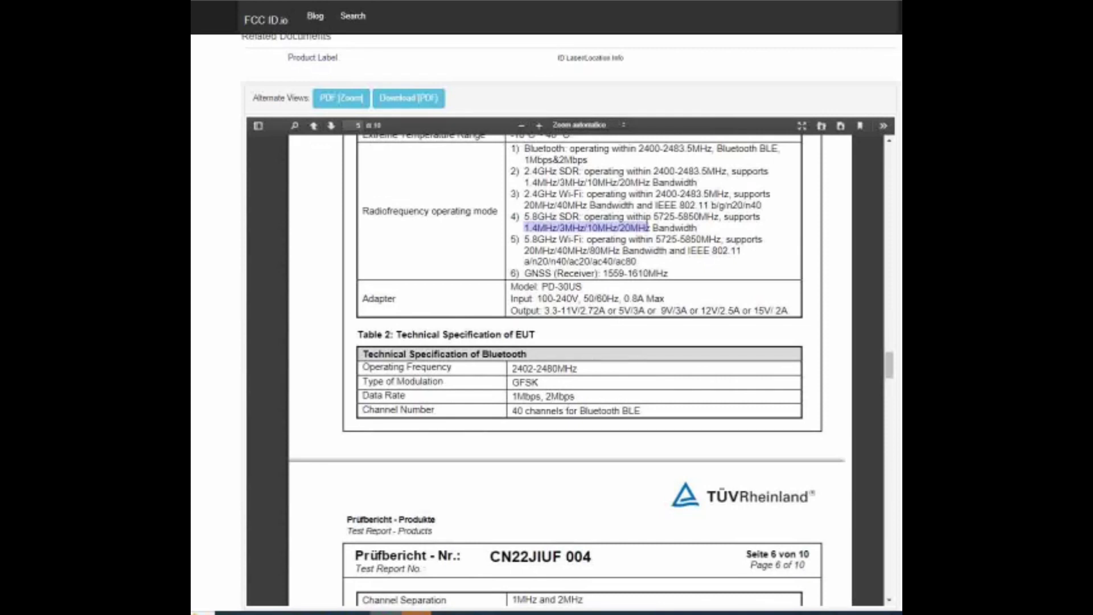
mouse_move(659, 311)
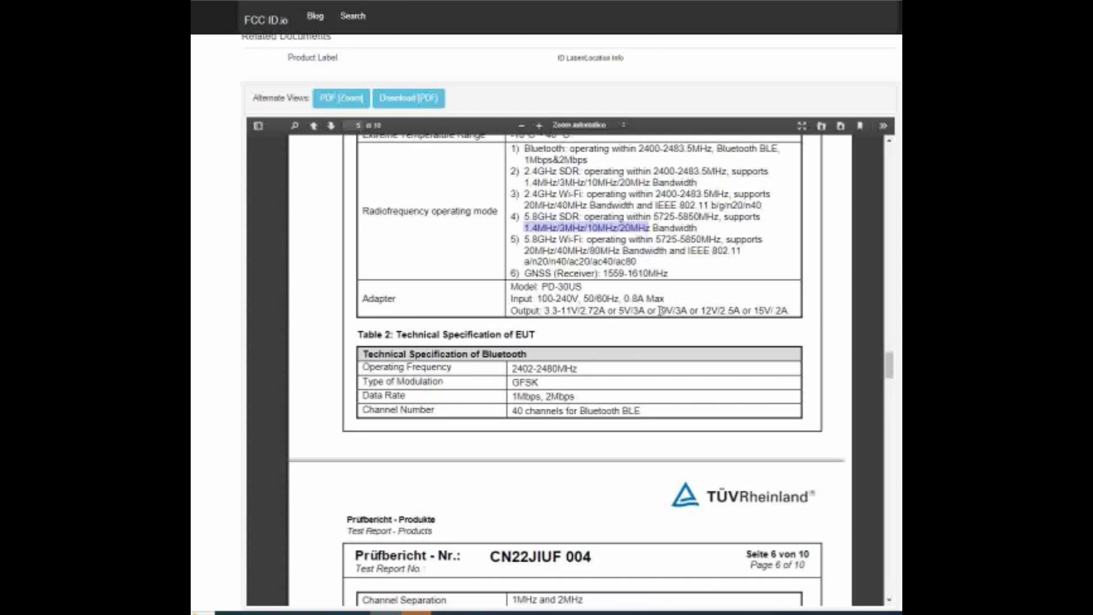
mouse_move(693, 183)
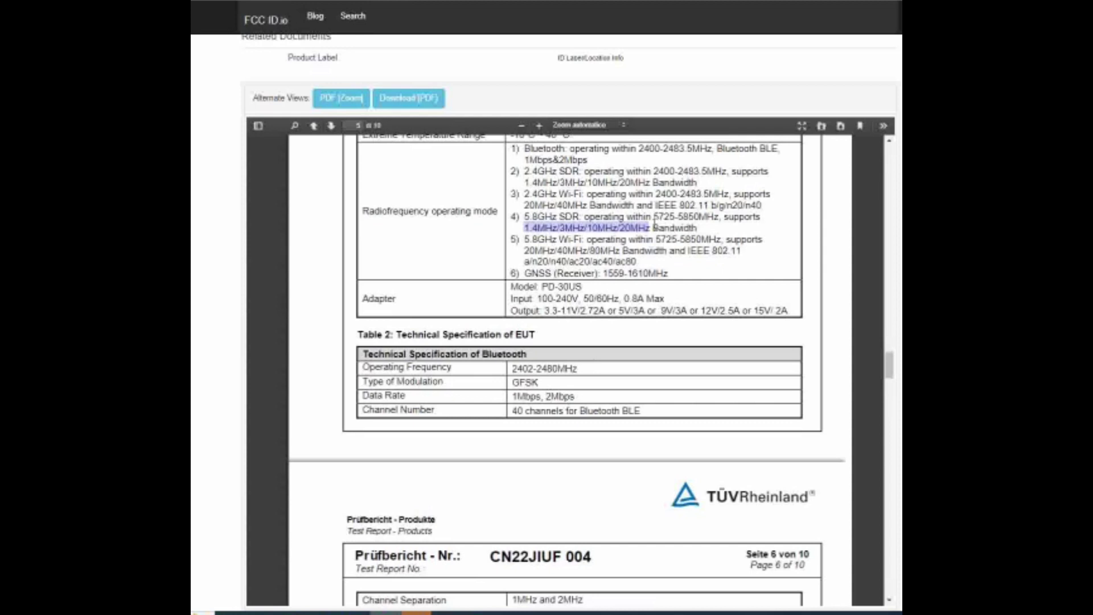
scroll("down", 3)
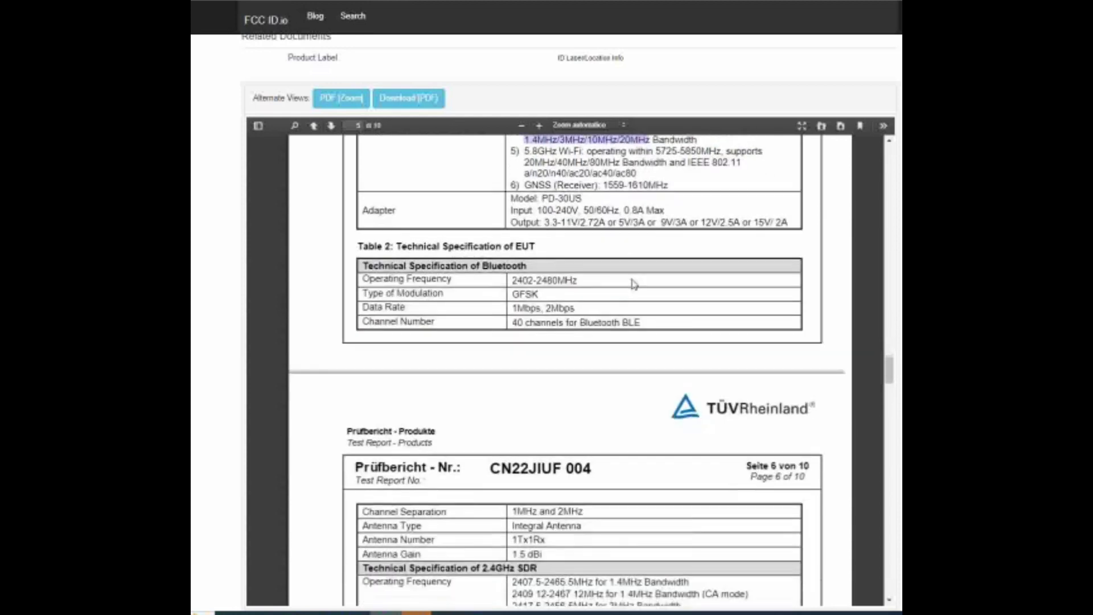
scroll("down", 3)
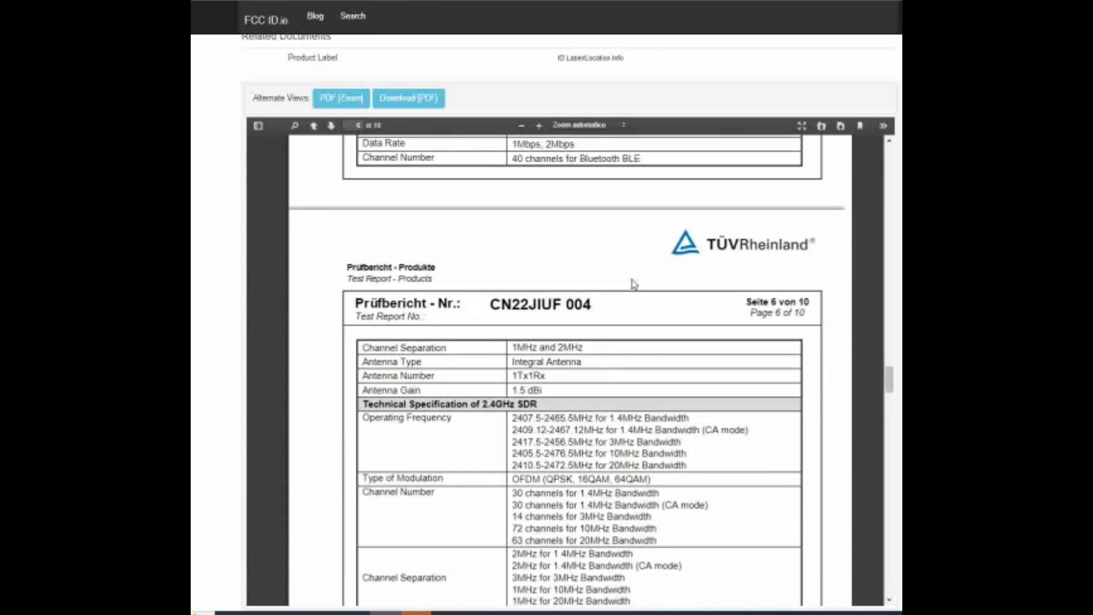
scroll("down", 3)
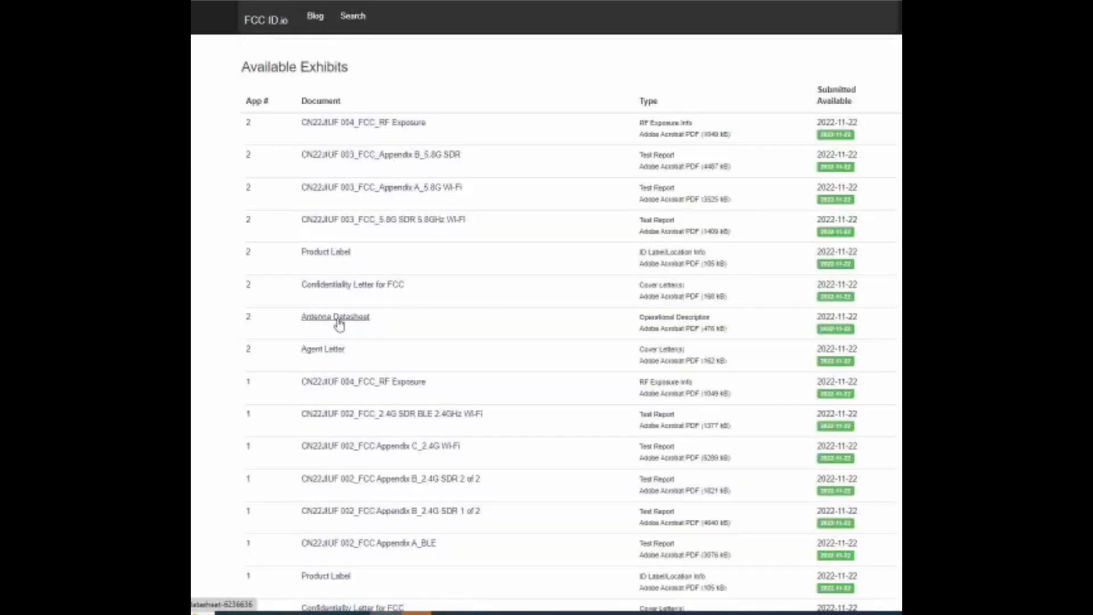
- Open the Antenna Datasheet exhibit and scroll to its antenna specification table
left_click(335, 317)
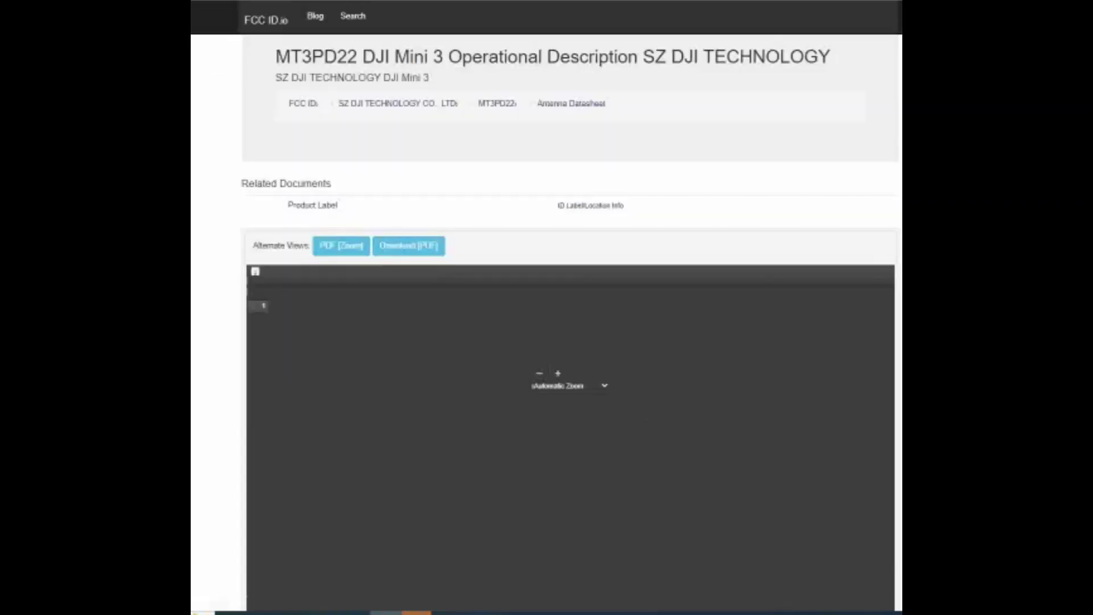
scroll("down", 3)
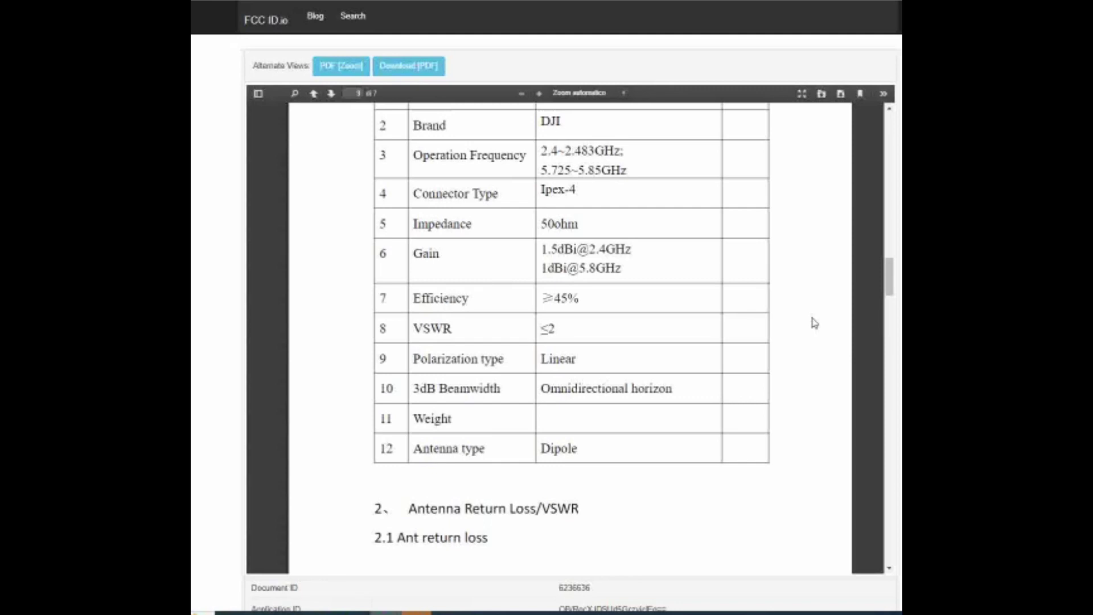
mouse_move(651, 186)
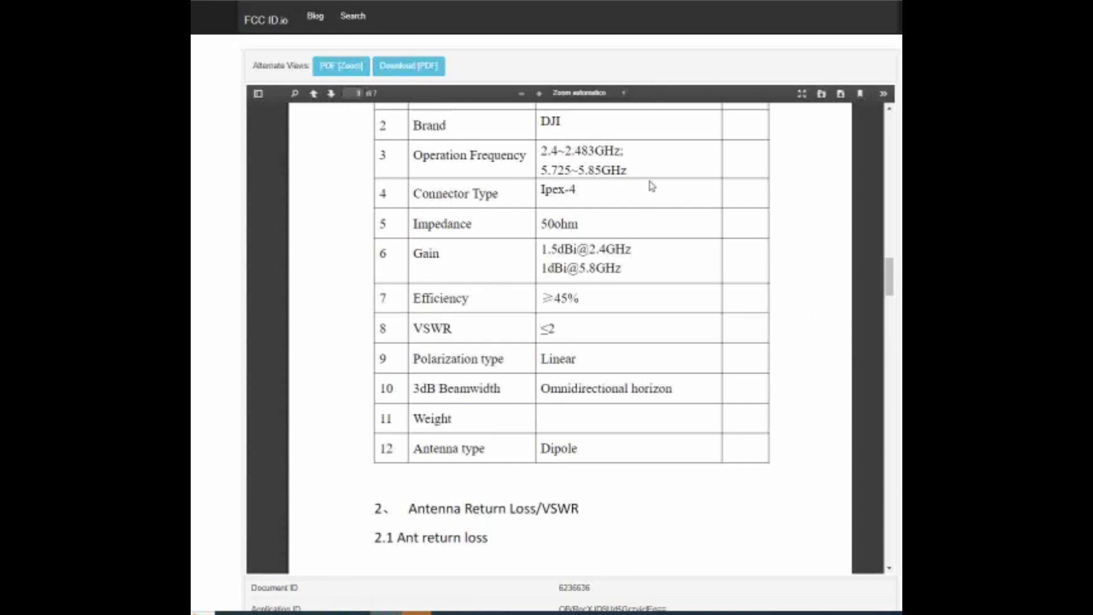
mouse_move(674, 277)
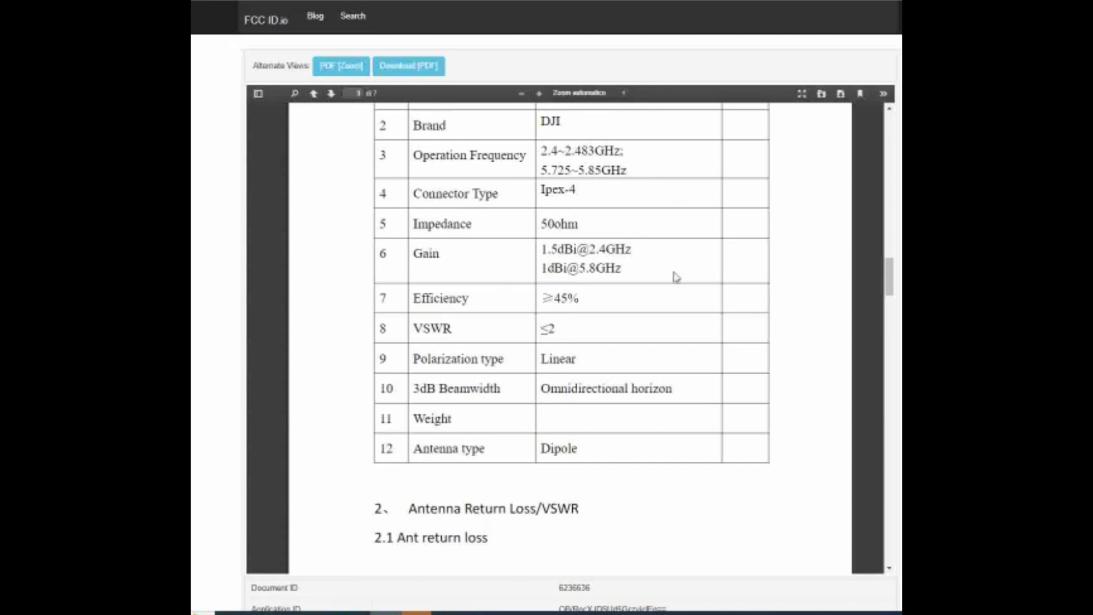
left_click(331, 93)
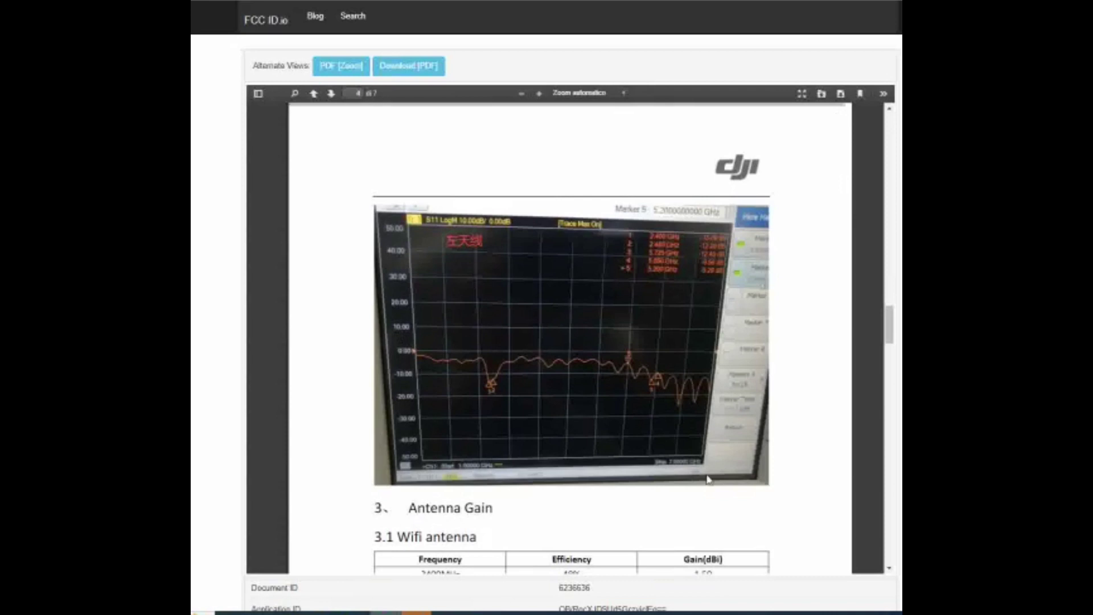
mouse_move(505, 396)
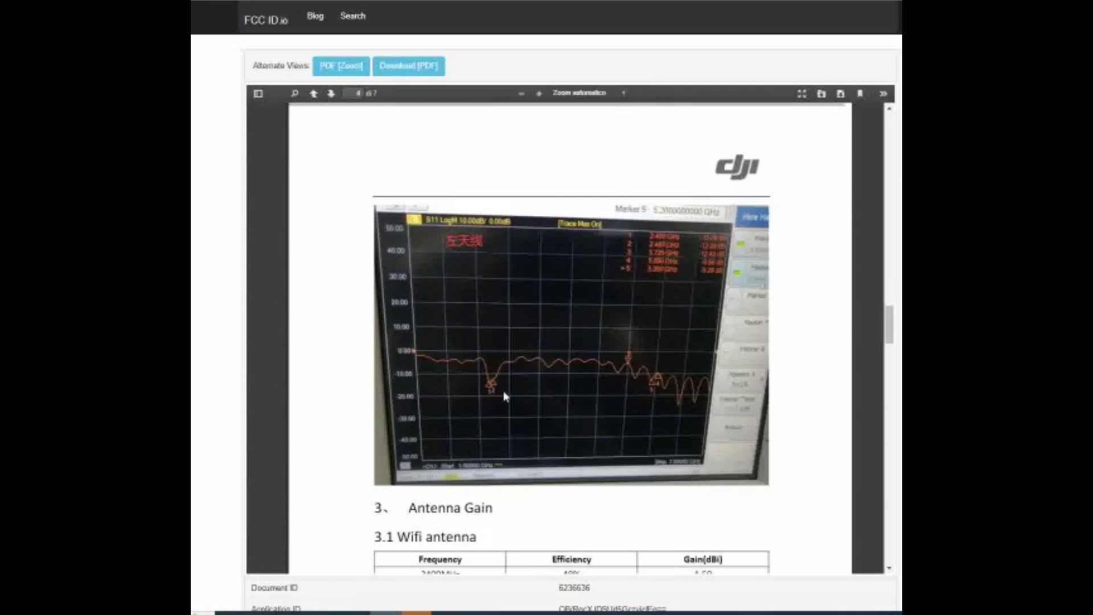
mouse_move(493, 388)
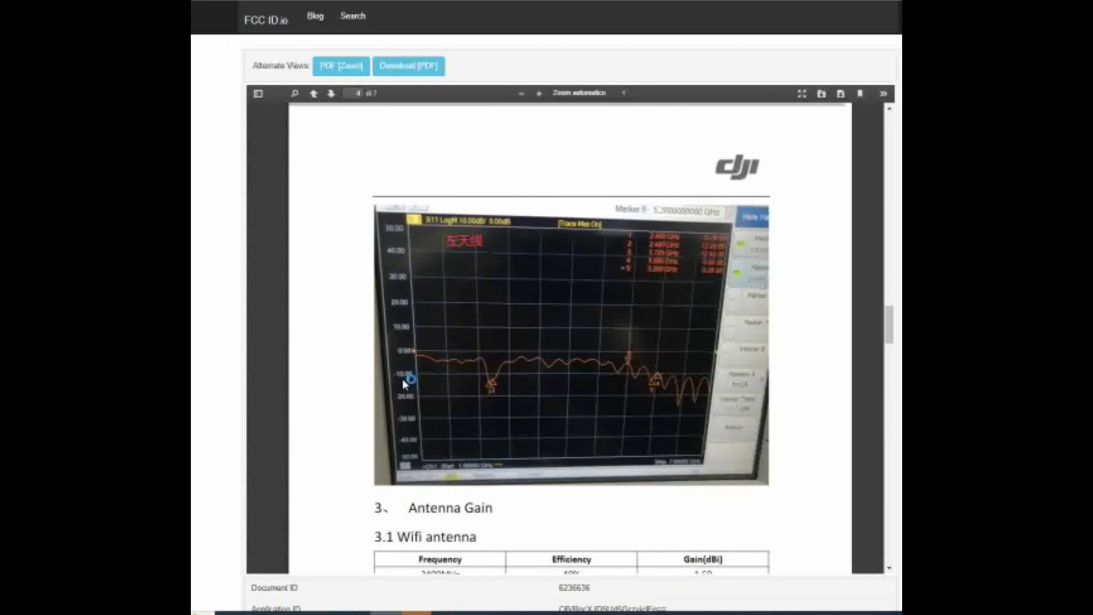
mouse_move(642, 409)
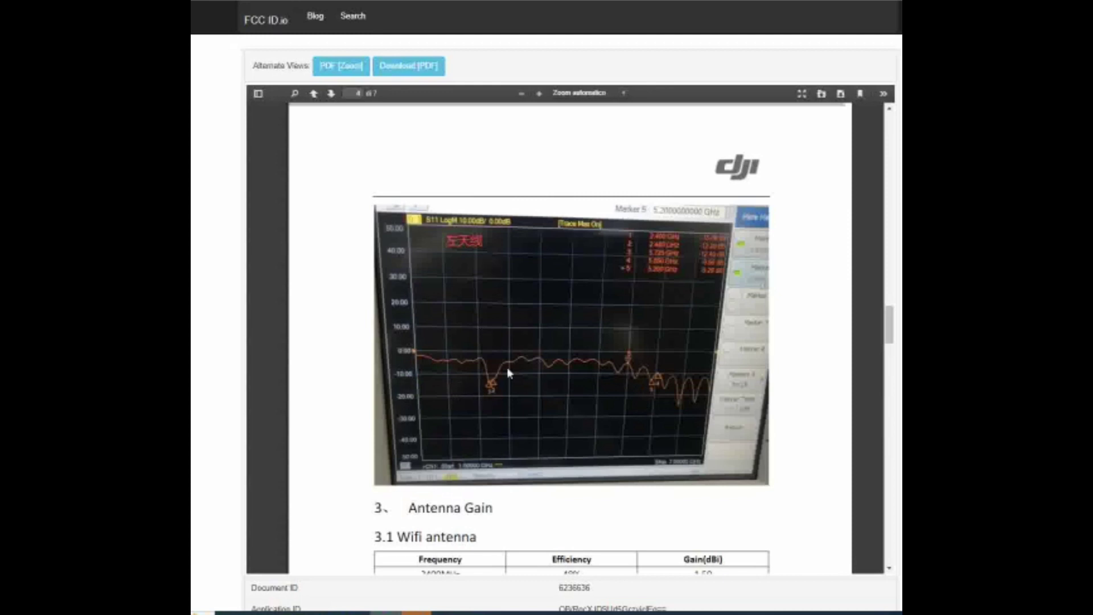
mouse_move(491, 391)
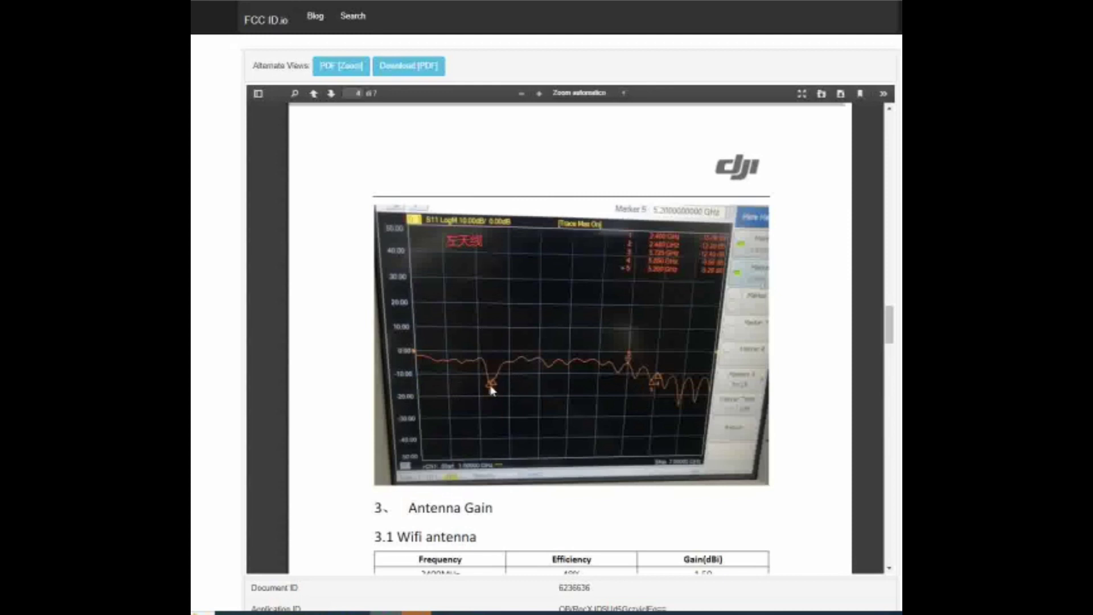
mouse_move(654, 244)
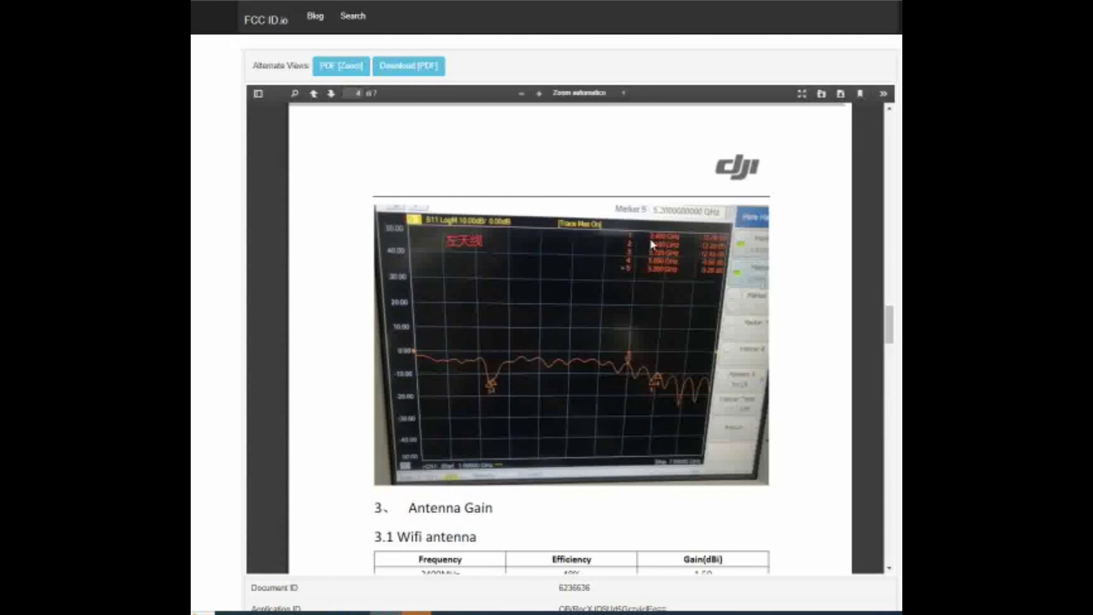
mouse_move(662, 251)
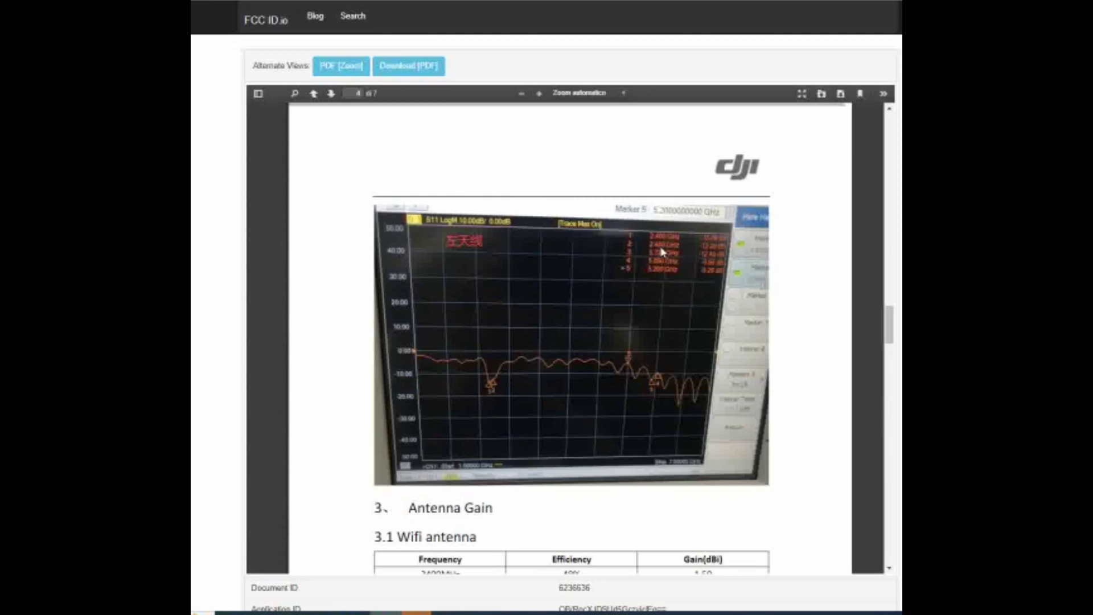
mouse_move(493, 389)
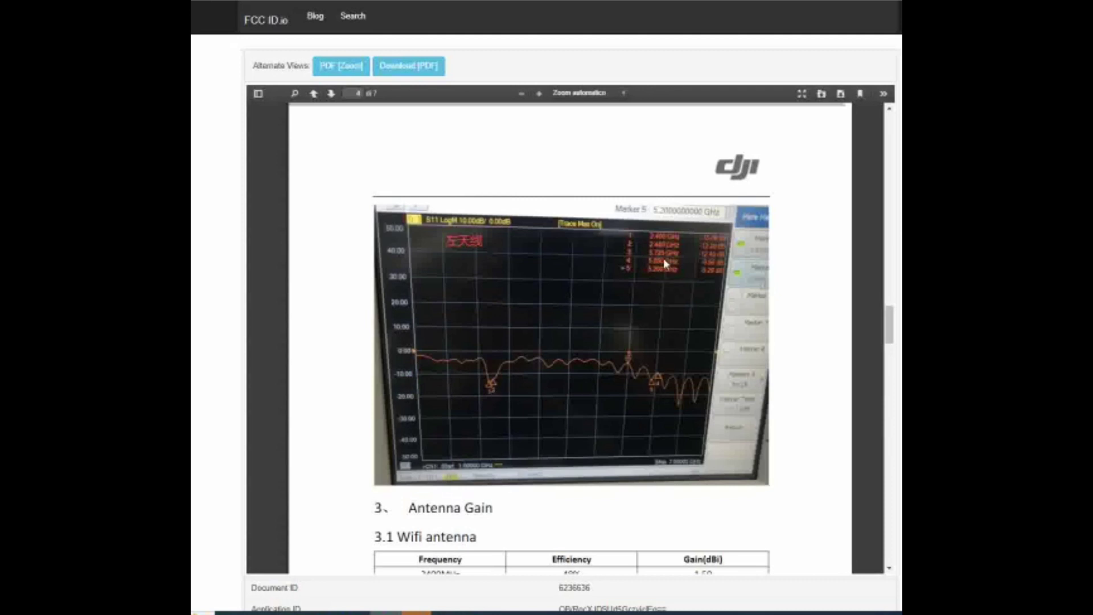
mouse_move(655, 389)
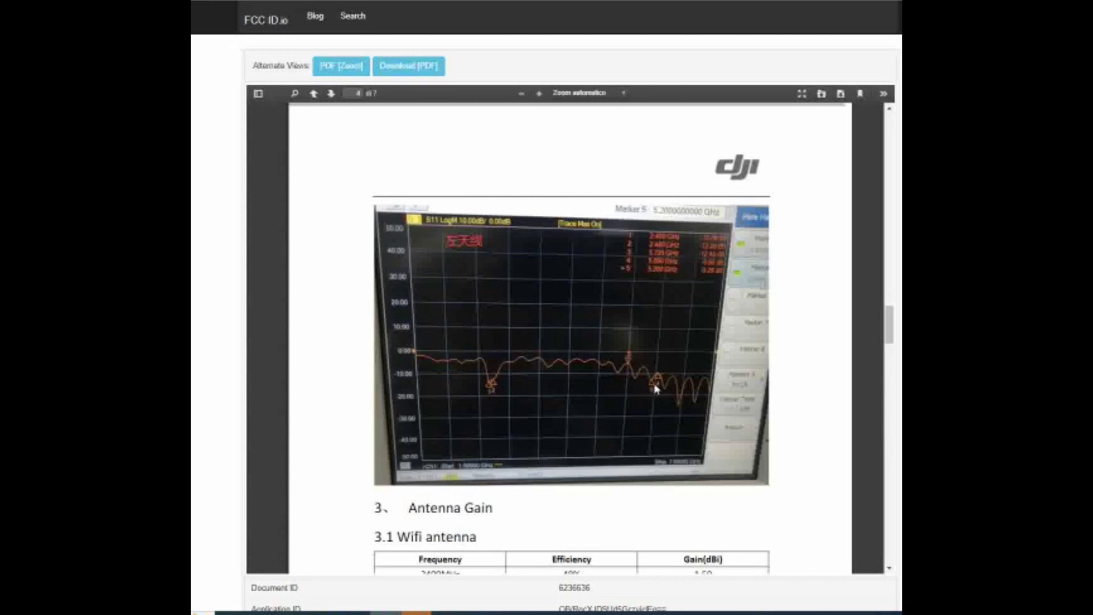
mouse_move(654, 393)
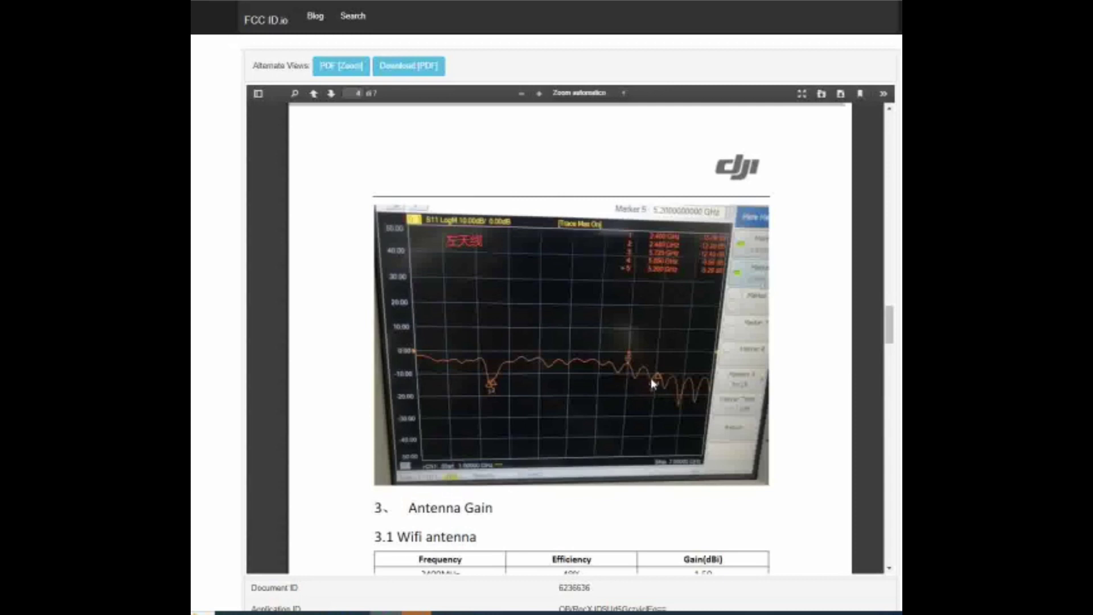
mouse_move(656, 403)
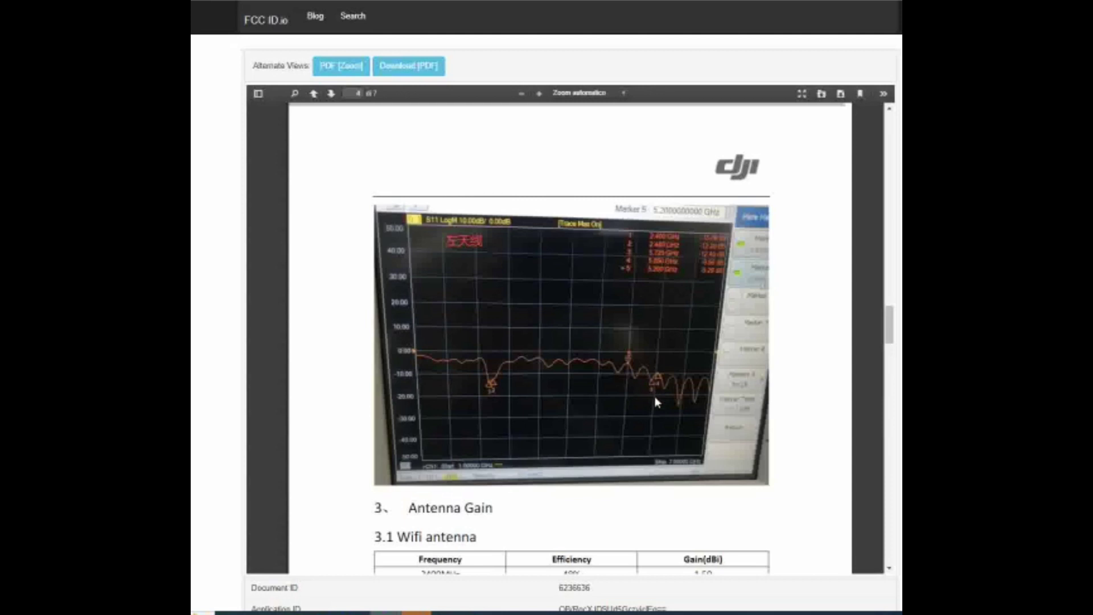
mouse_move(631, 277)
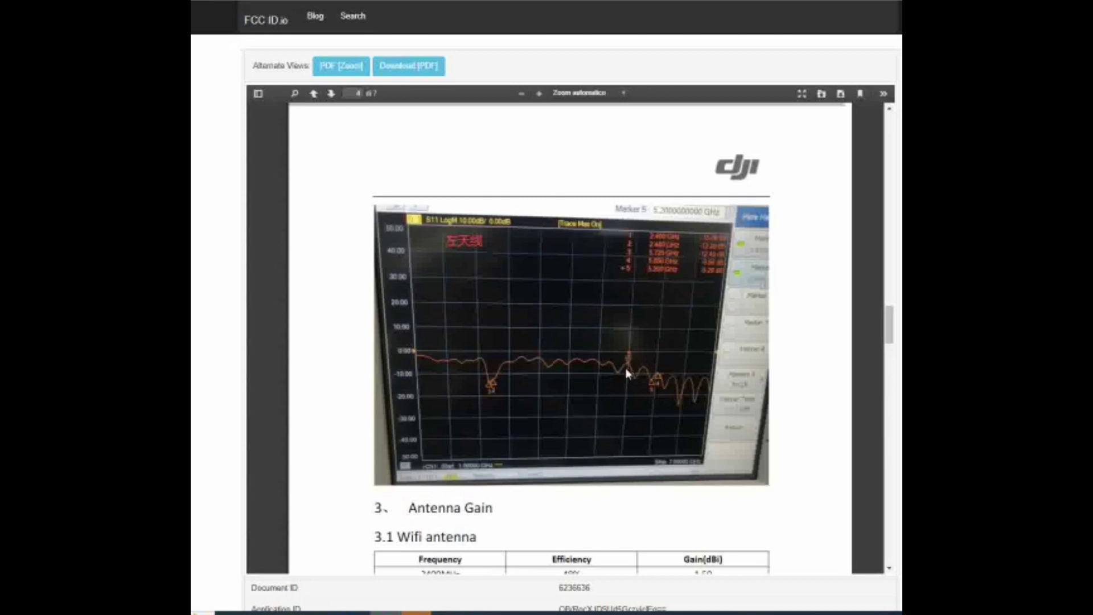
- Scroll the datasheet to page 4 to show the S11 return-loss plot
scroll("down", 3)
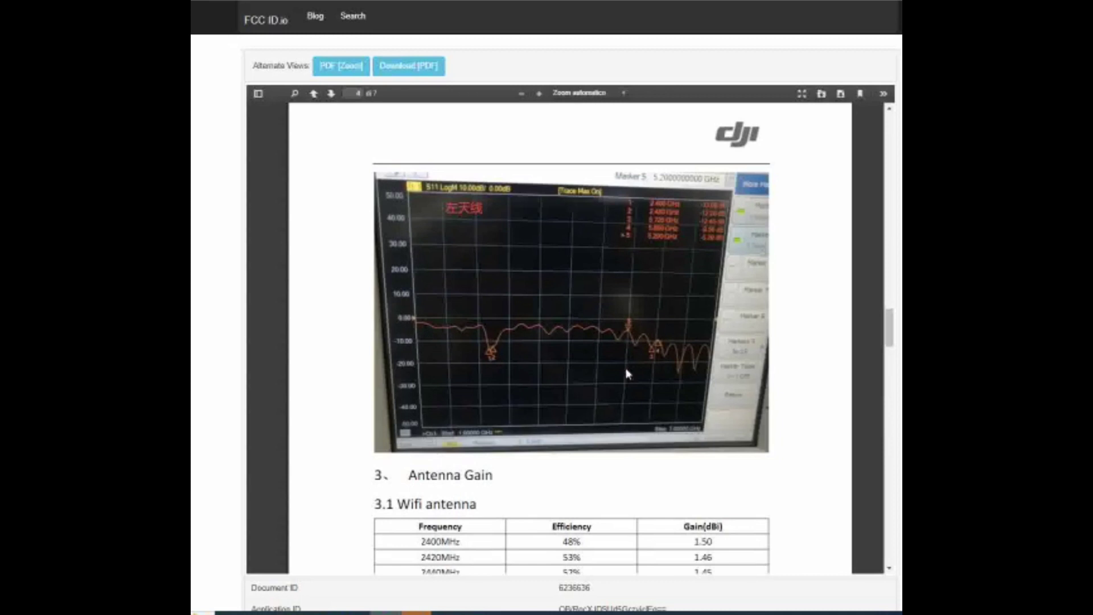
mouse_move(655, 311)
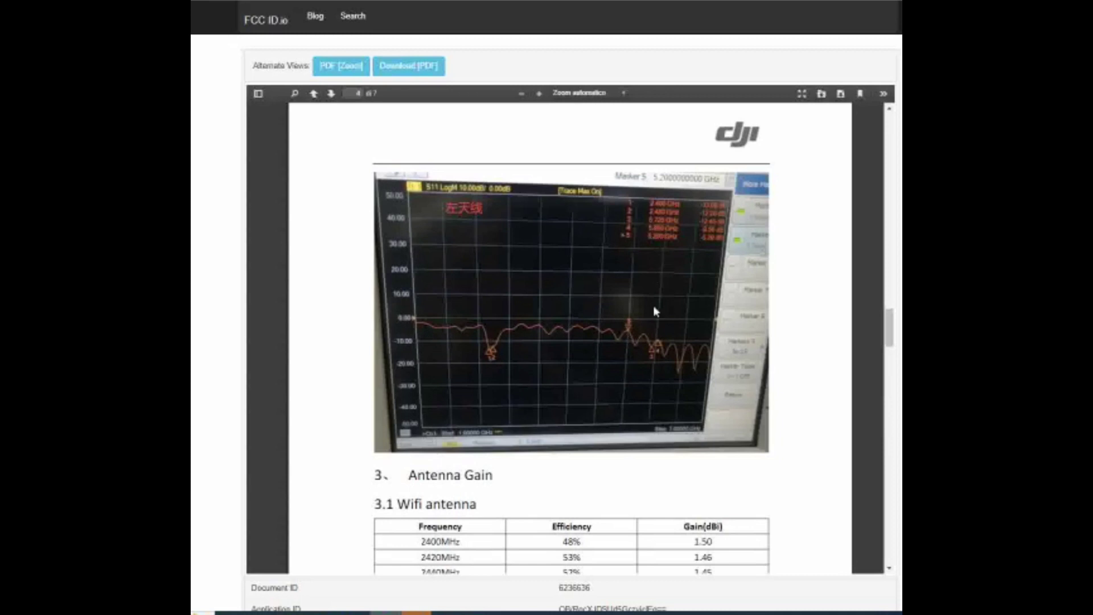
mouse_move(642, 335)
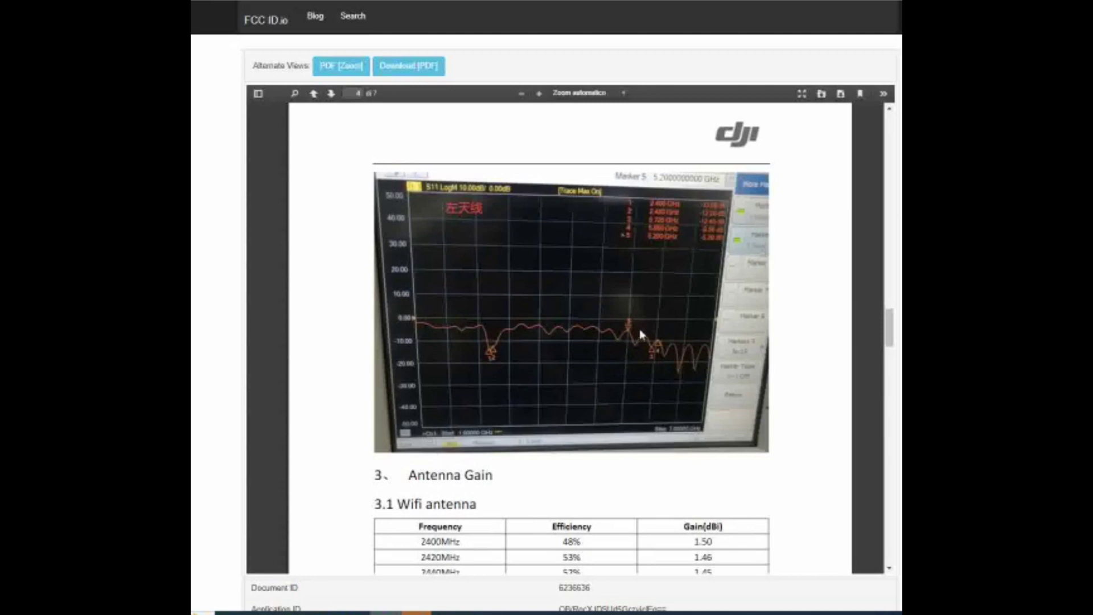
mouse_move(631, 330)
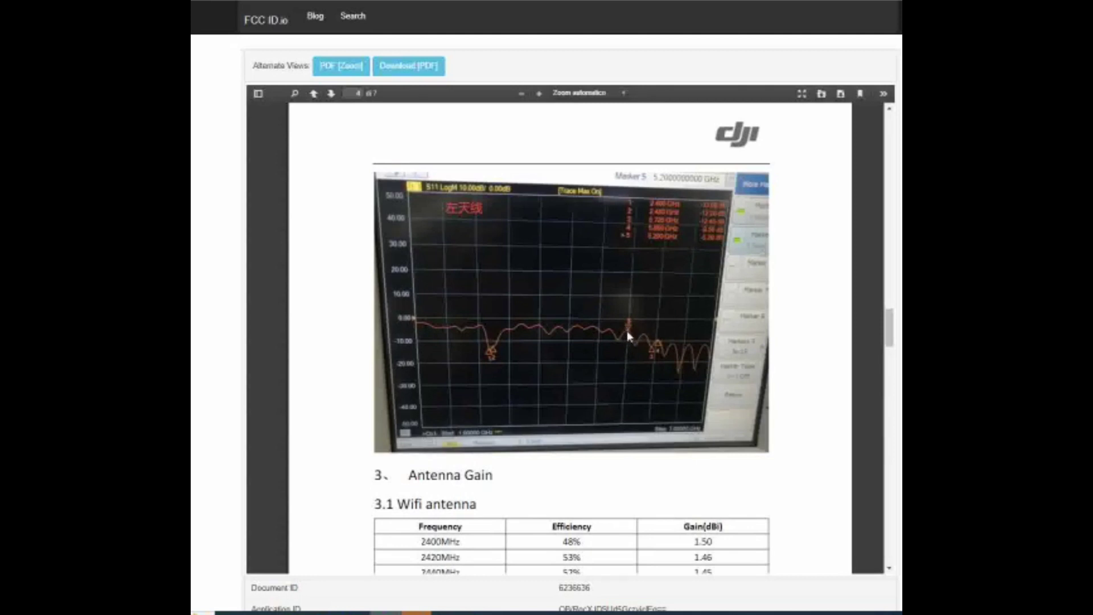
mouse_move(710, 245)
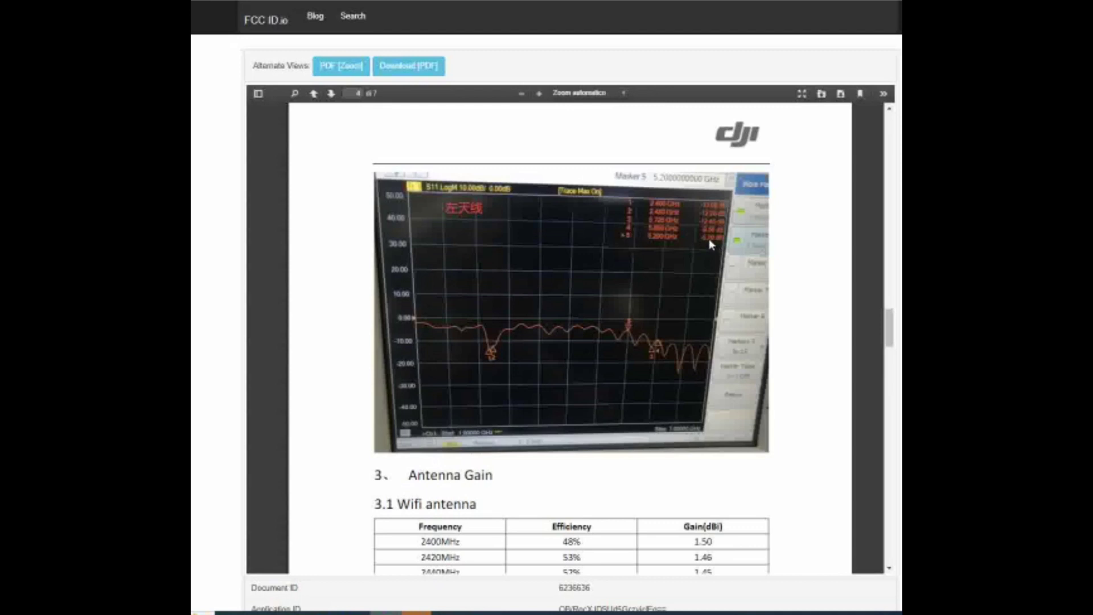
scroll("down", 3)
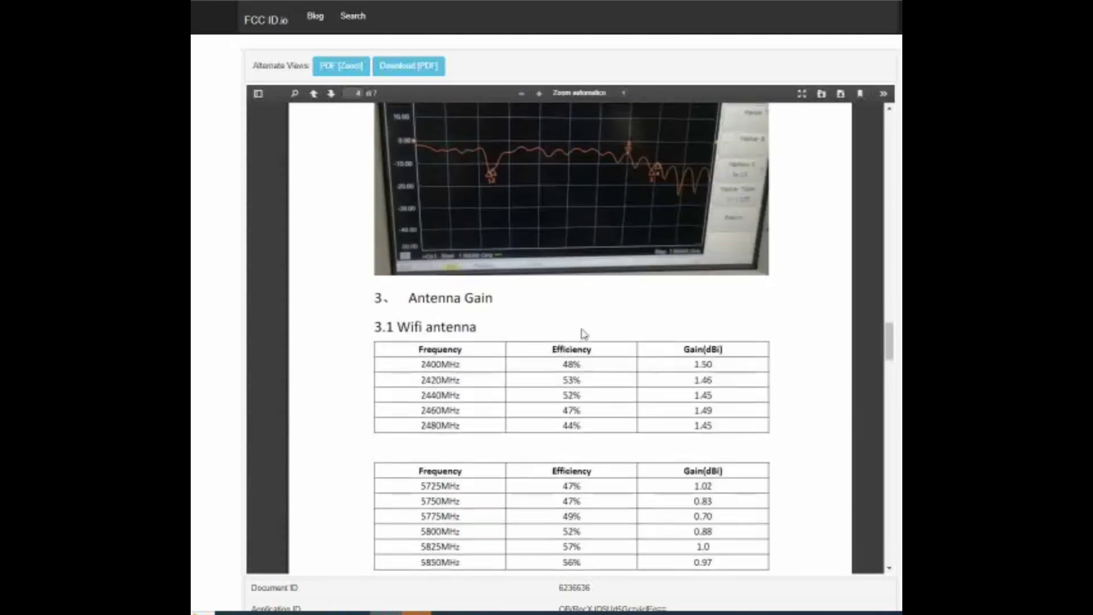
- Scroll past the plot to the 3.1 Wifi antenna gain tables for 2.4GHz and 5.8GHz
scroll("down", 3)
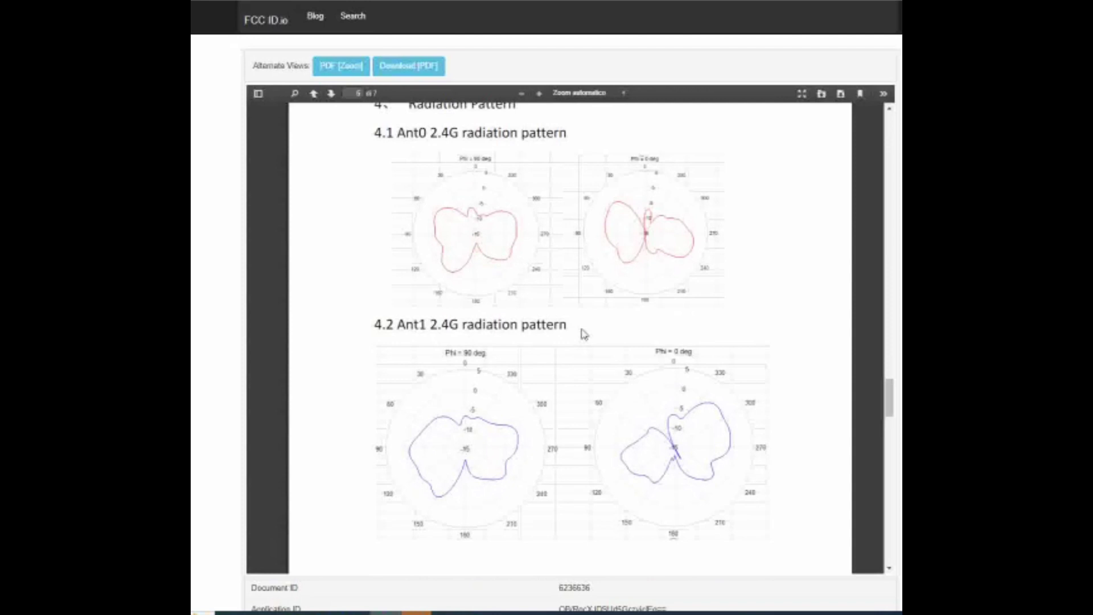
mouse_move(507, 285)
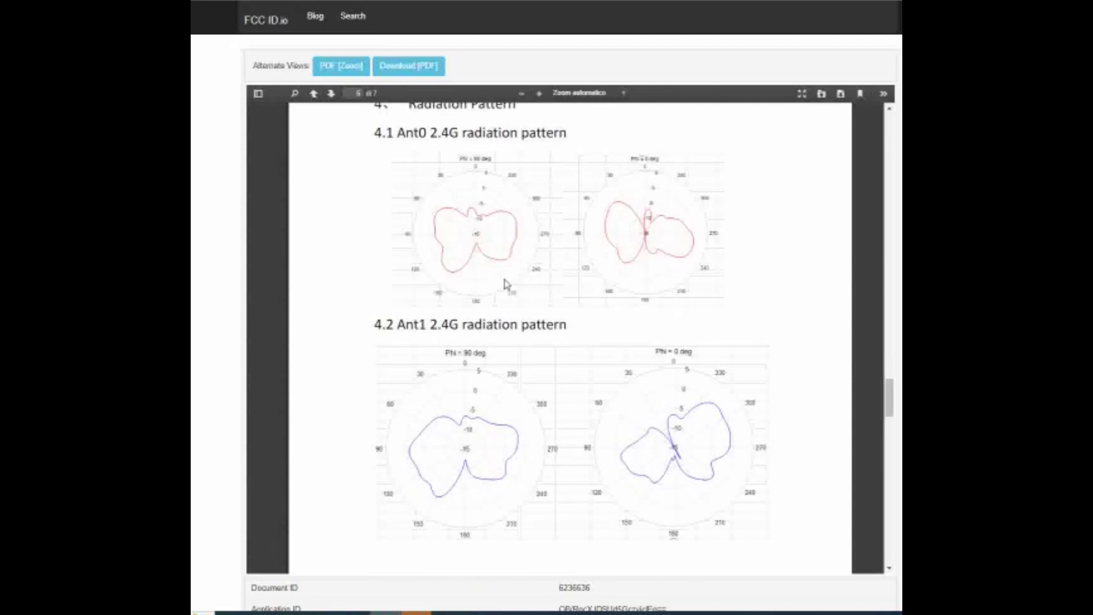
mouse_move(465, 269)
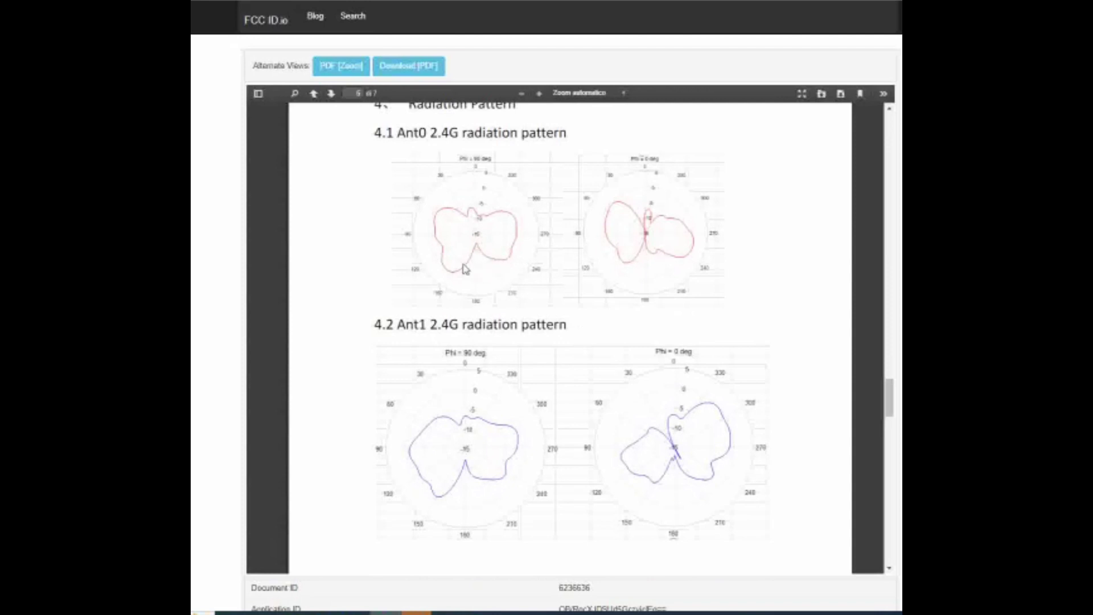
mouse_move(447, 239)
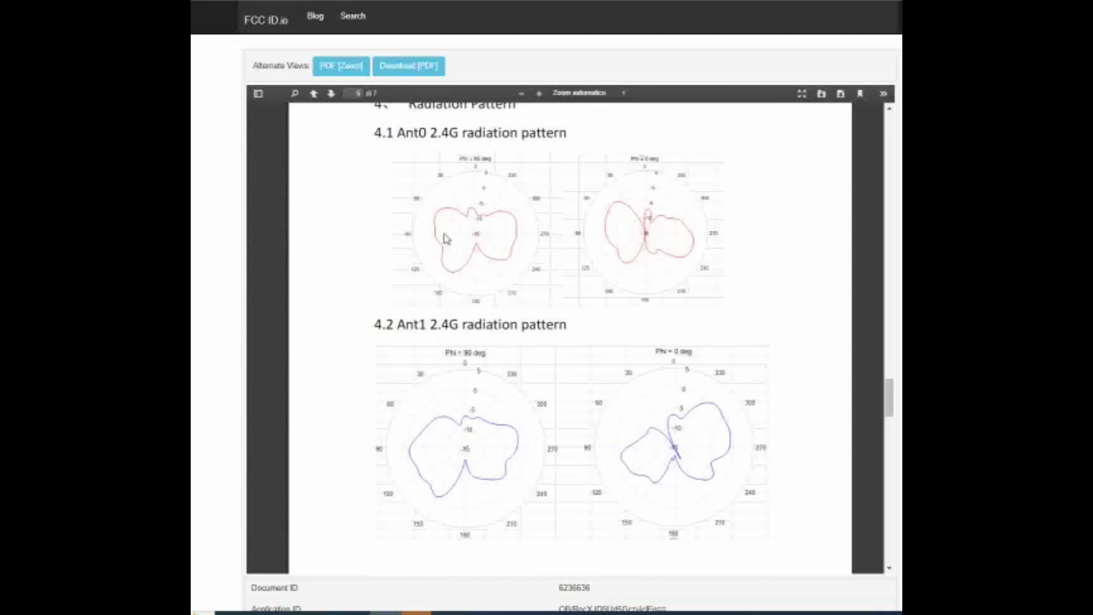
mouse_move(505, 263)
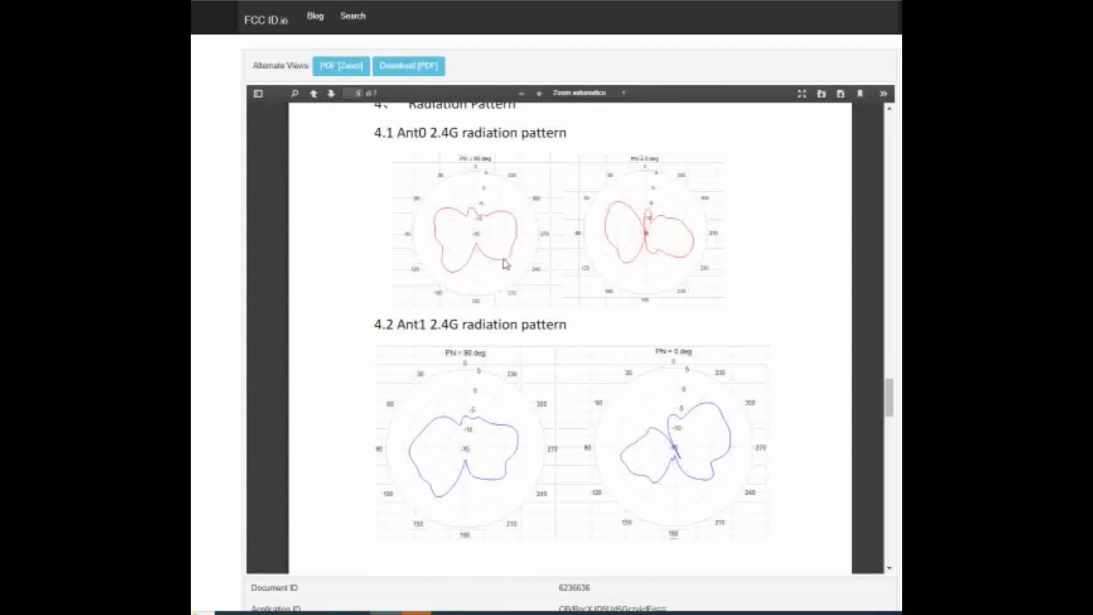
mouse_move(525, 258)
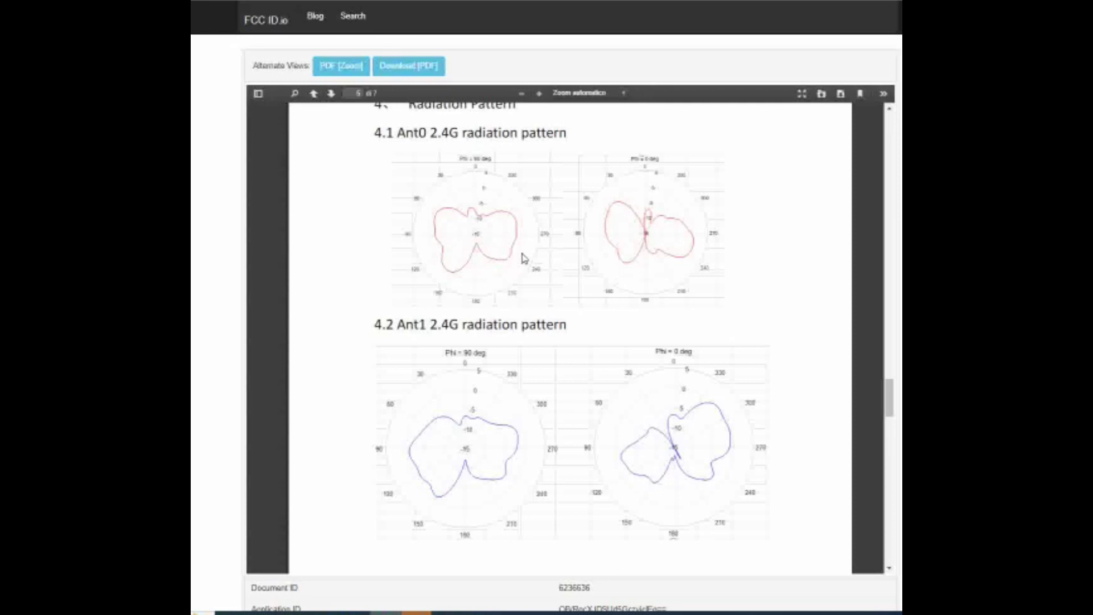
mouse_move(495, 327)
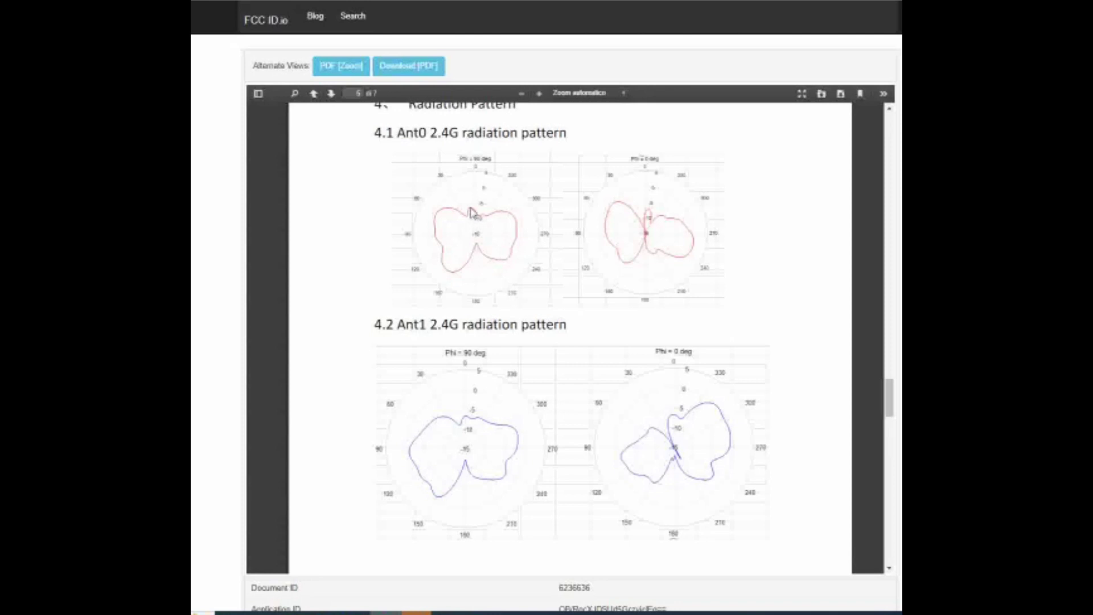
mouse_move(476, 193)
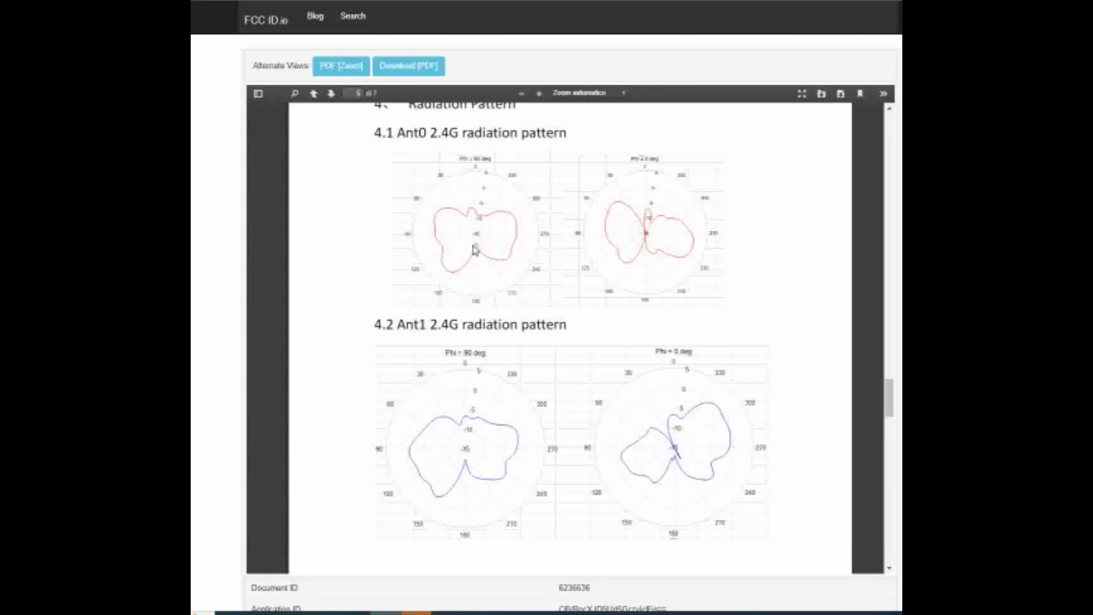
mouse_move(476, 217)
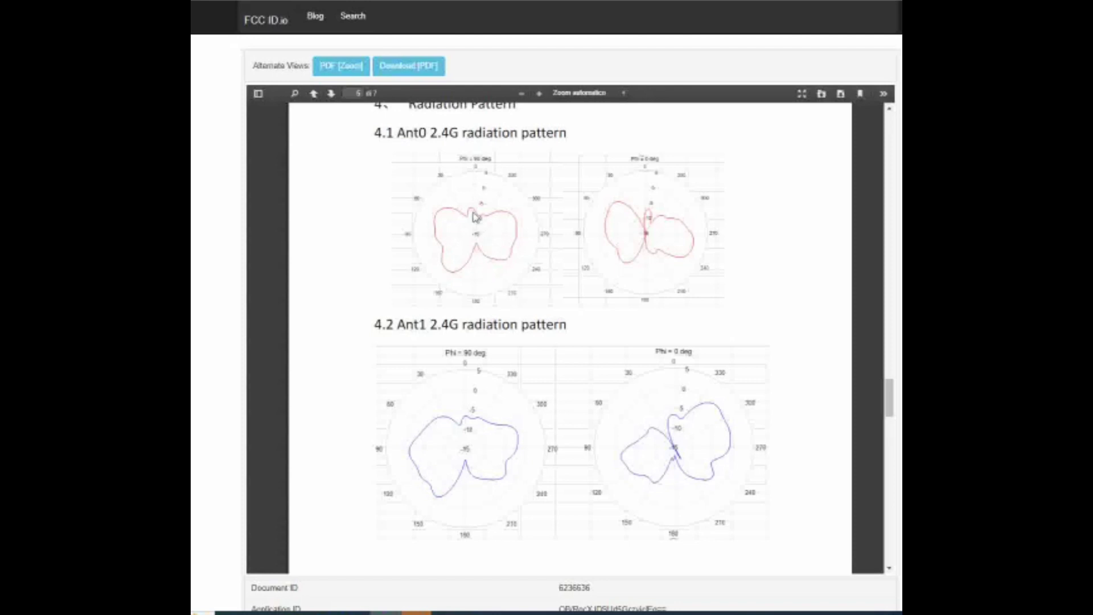
mouse_move(482, 205)
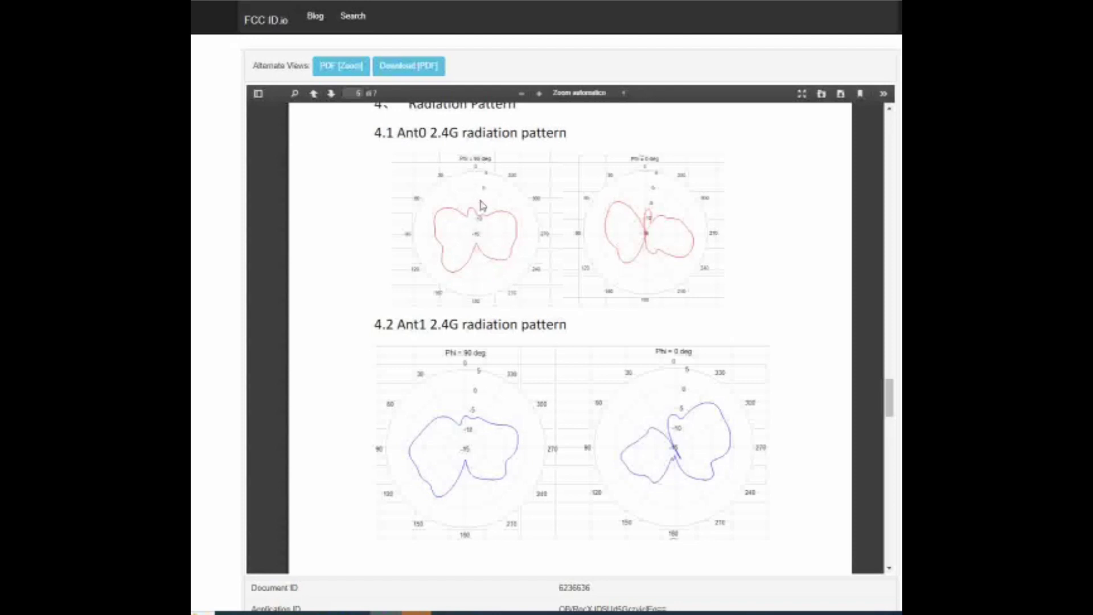
mouse_move(314, 234)
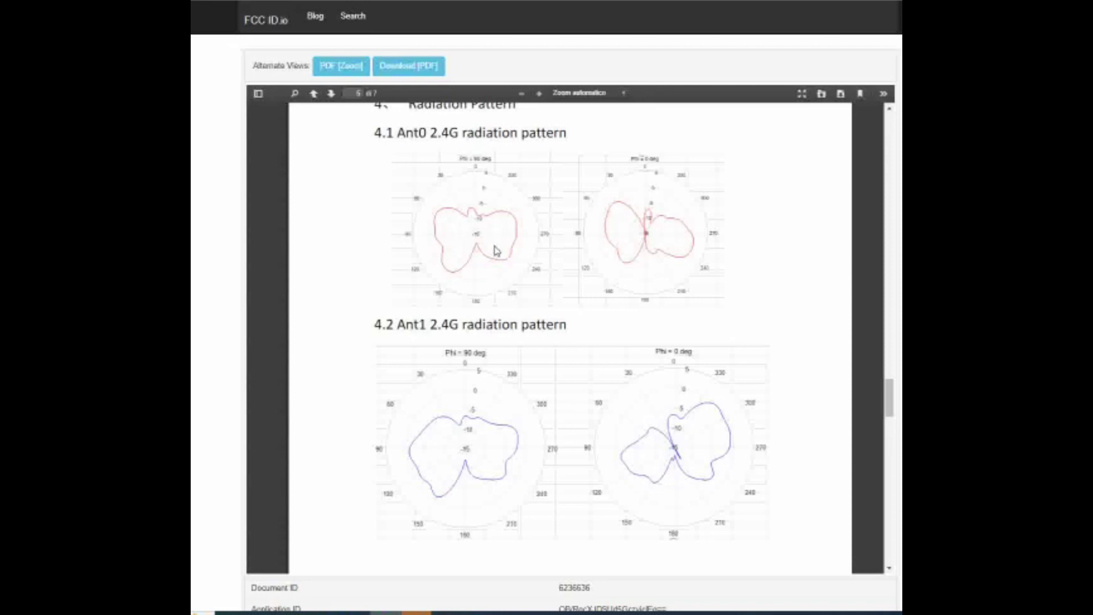
mouse_move(481, 256)
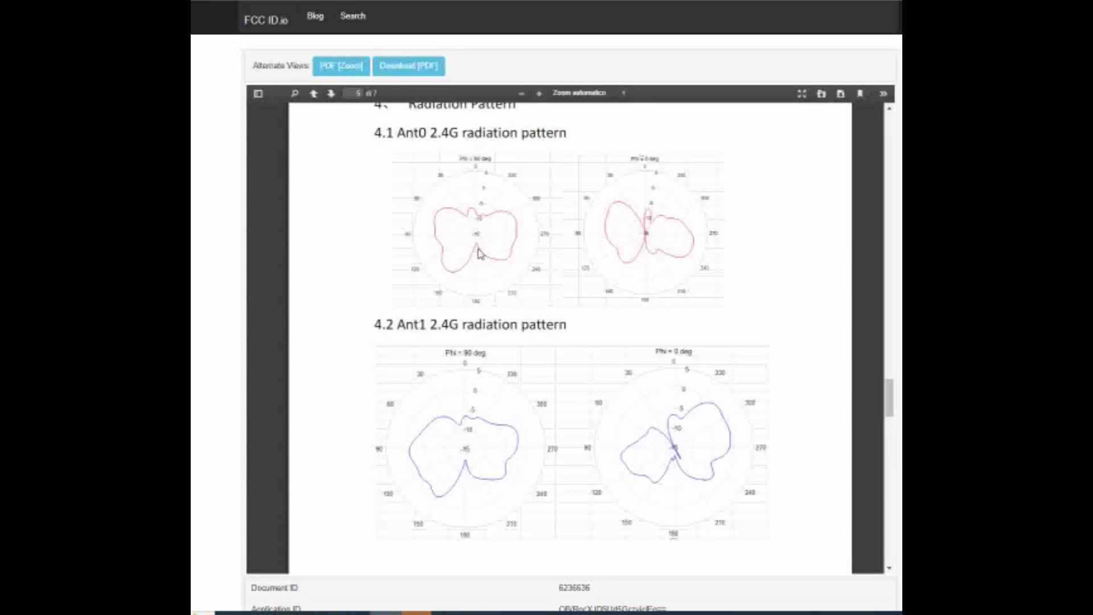
mouse_move(481, 239)
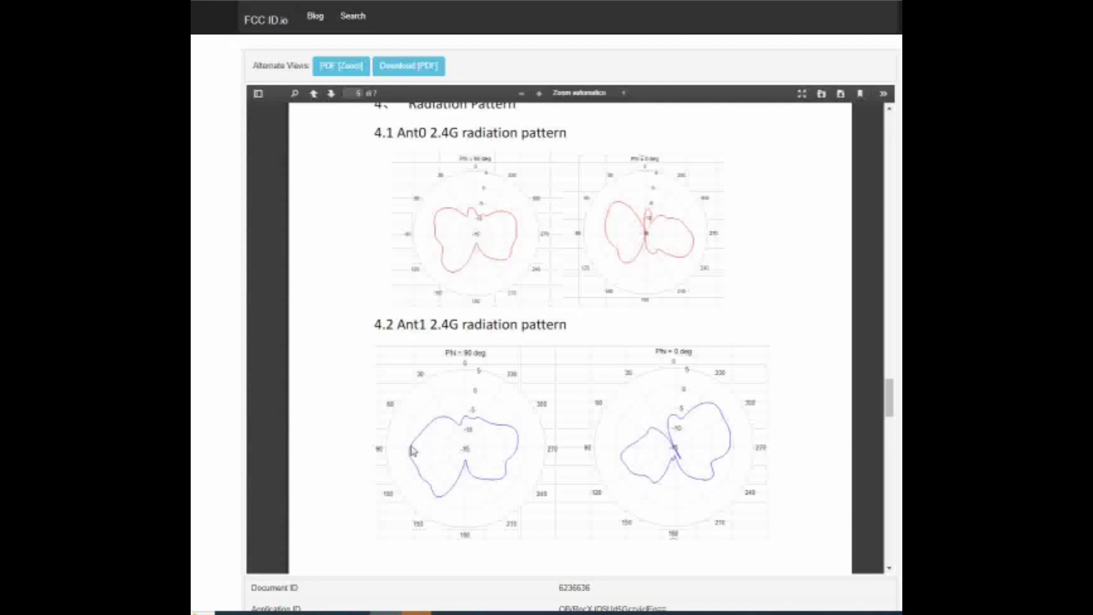
mouse_move(428, 503)
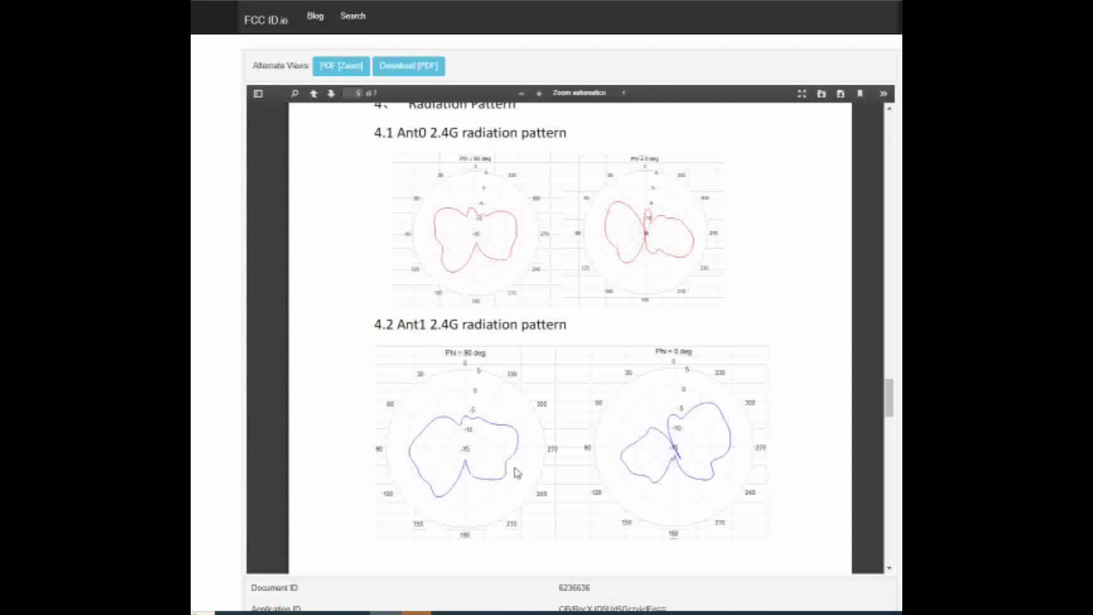
mouse_move(506, 490)
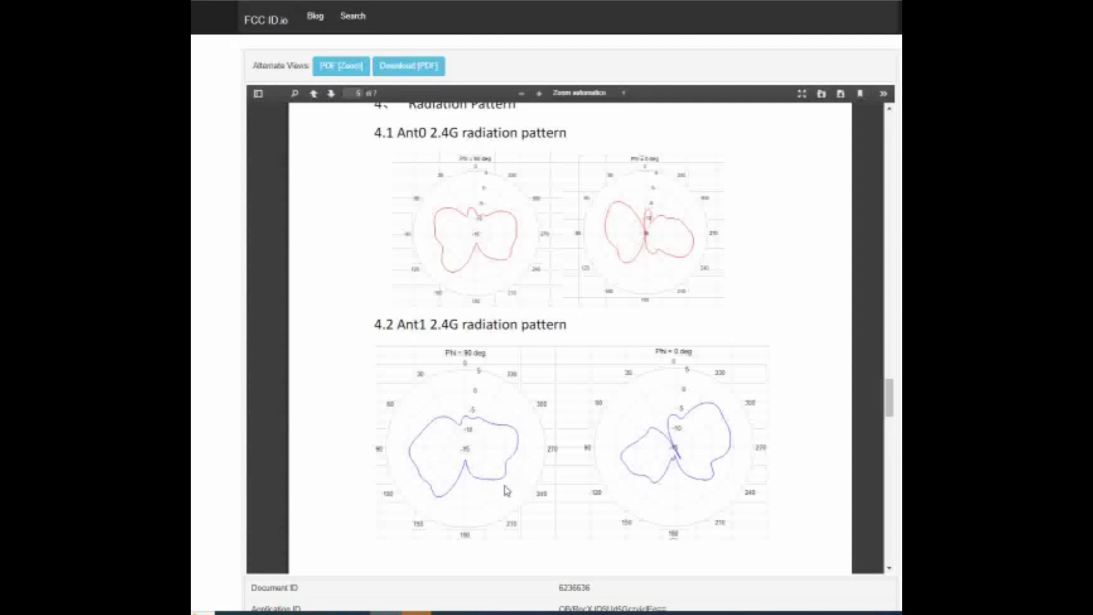
mouse_move(526, 484)
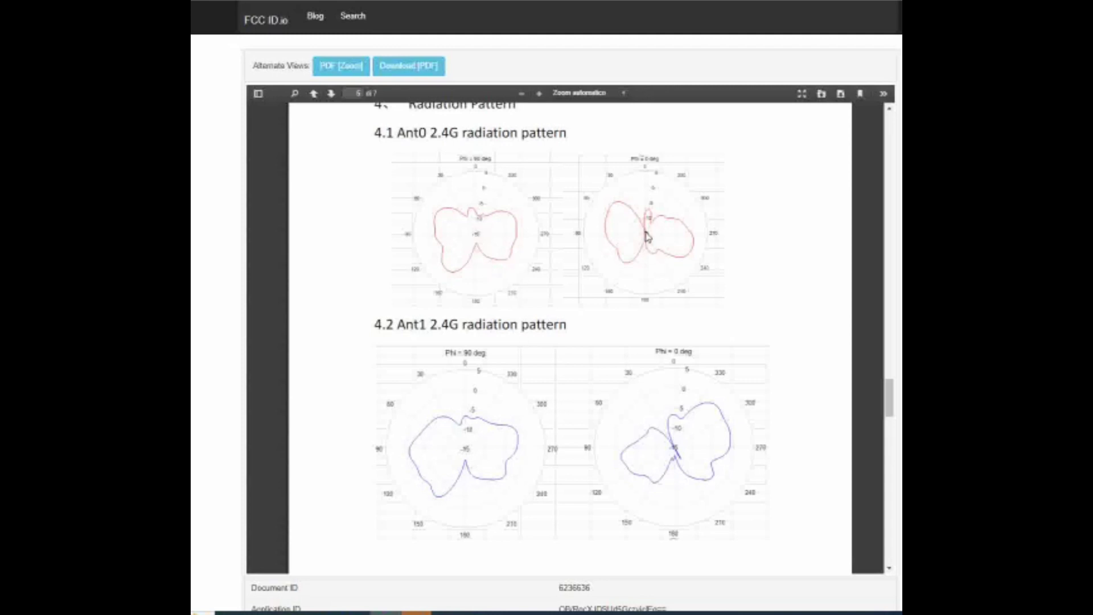
mouse_move(676, 463)
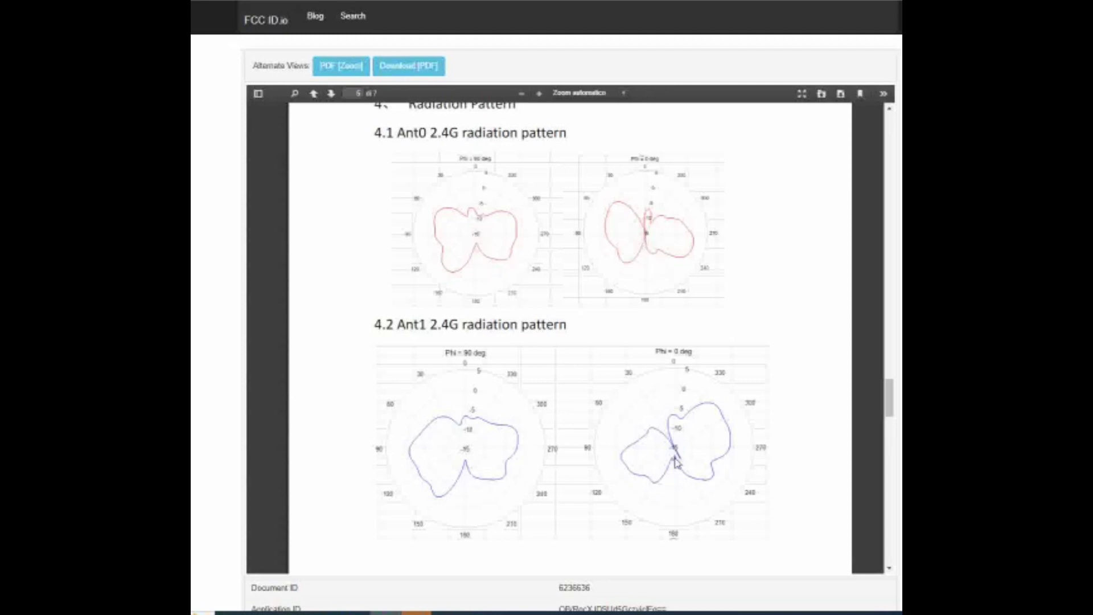
- Scroll to page 5 to view the 4.1 and 4.2 2.4G radiation patterns
scroll("down", 3)
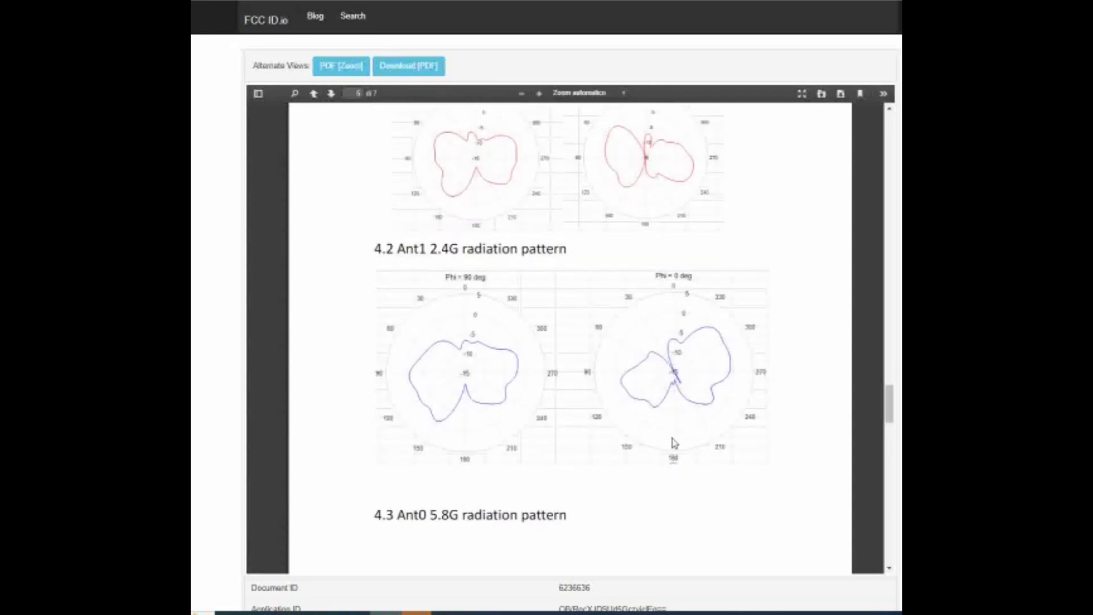
- Scroll through the 4.3 and 4.4 5.8G radiation patterns to the antenna drawing page
scroll("down", 3)
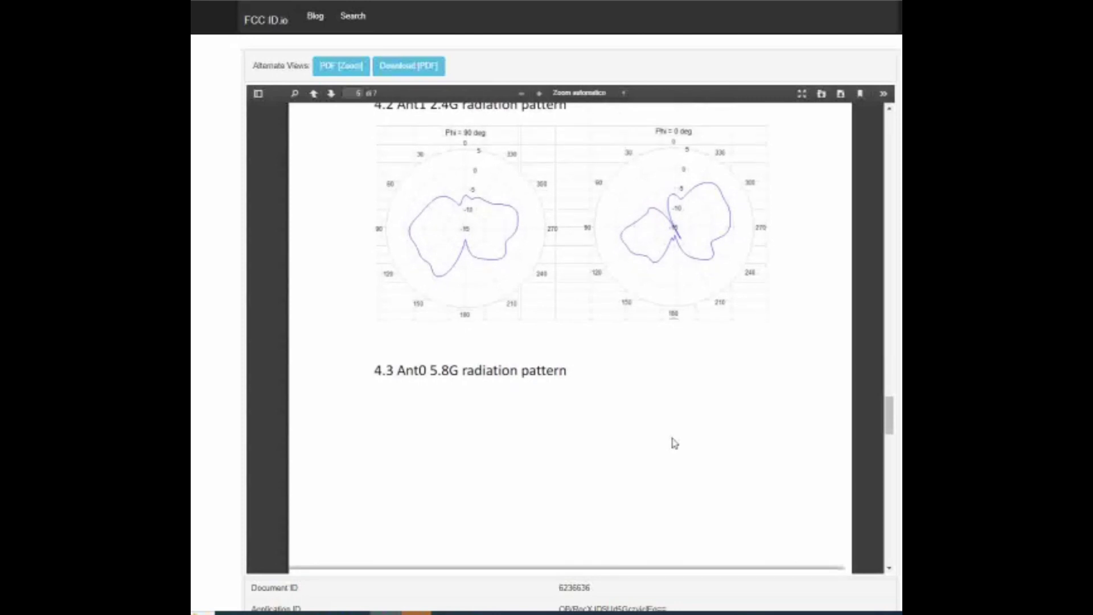
scroll("down", 3)
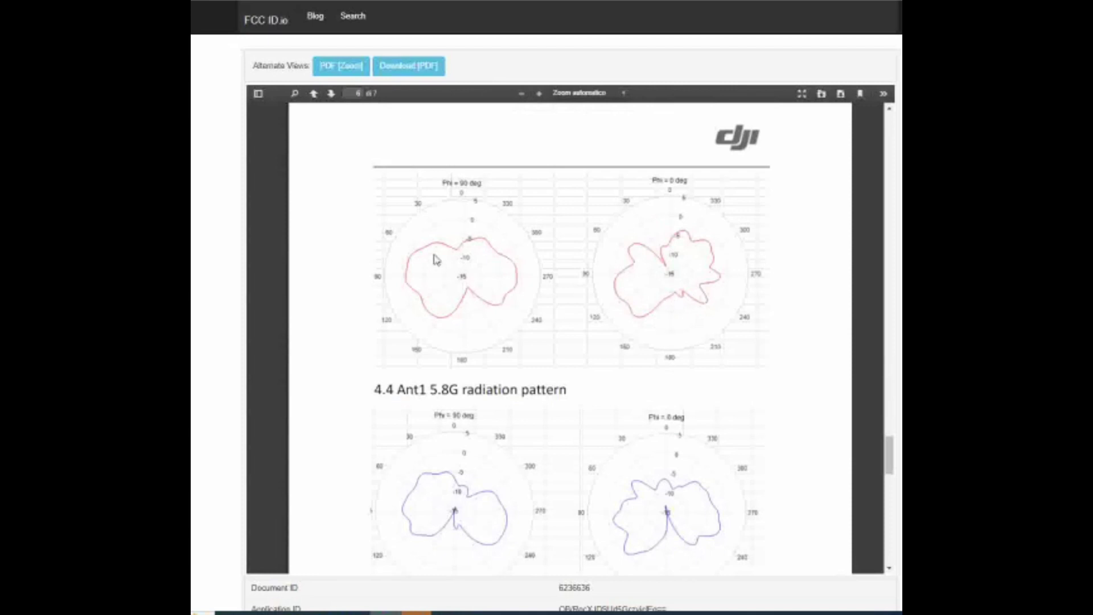
mouse_move(446, 330)
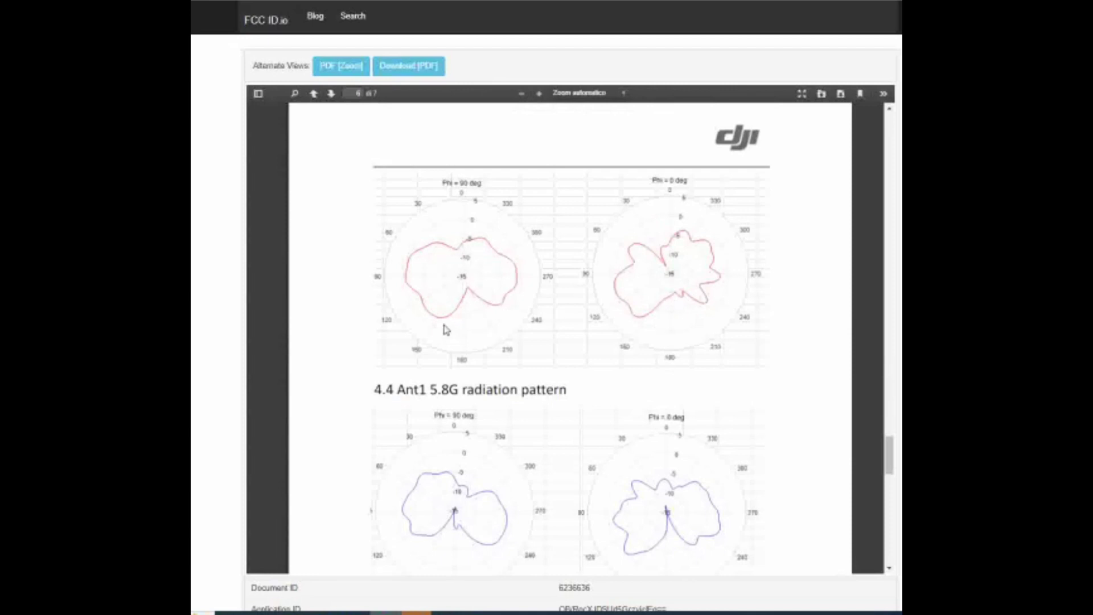
scroll("down", 3)
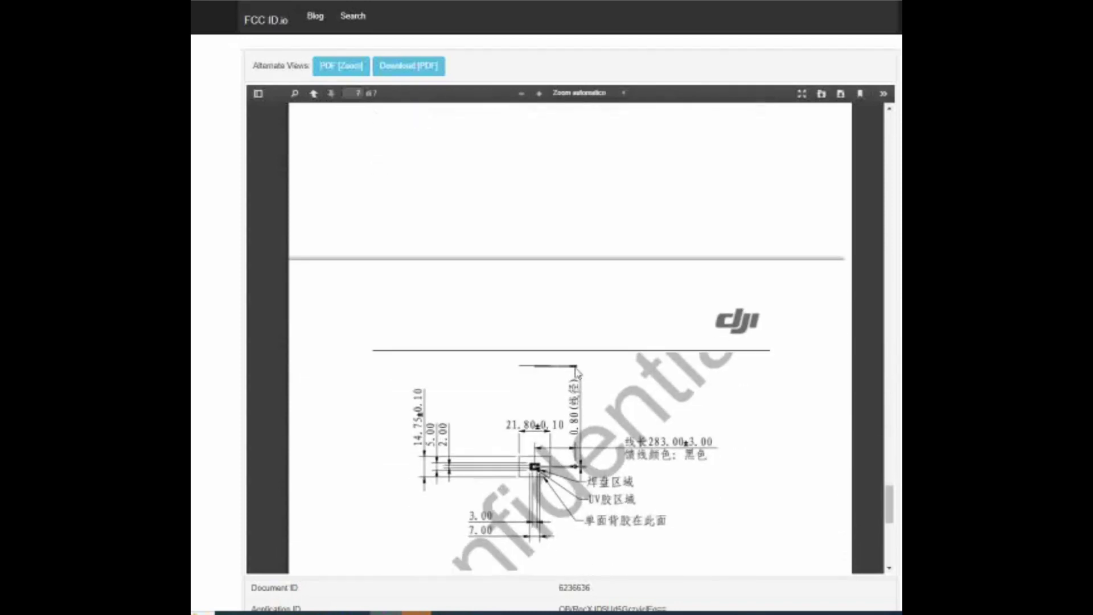
- Scroll the datasheet down to page 7 showing the dimensioned antenna drawing
scroll("down", 3)
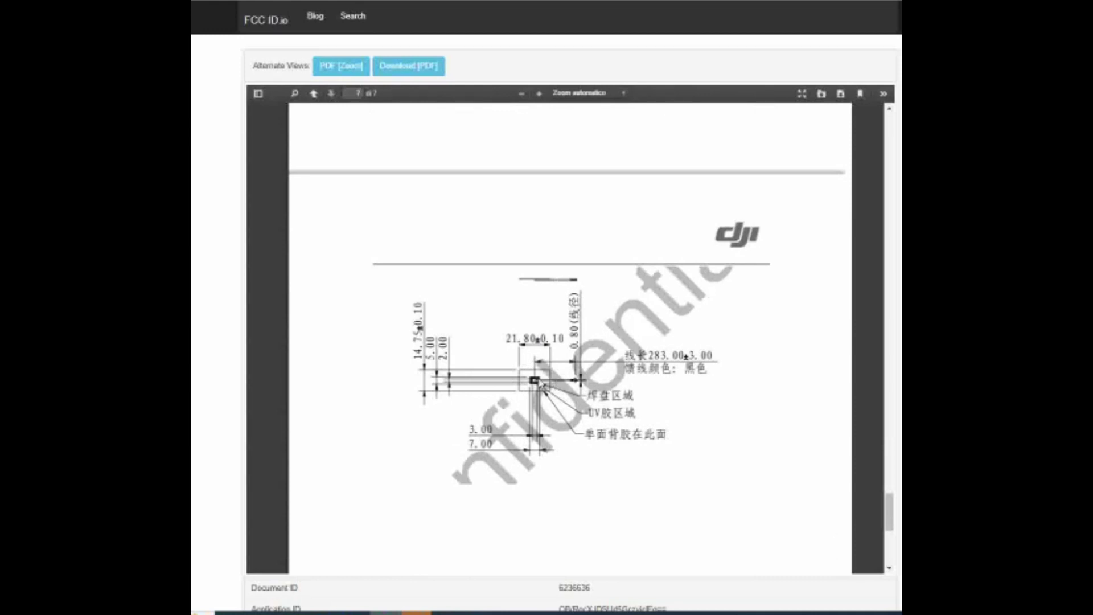
scroll("down", 3)
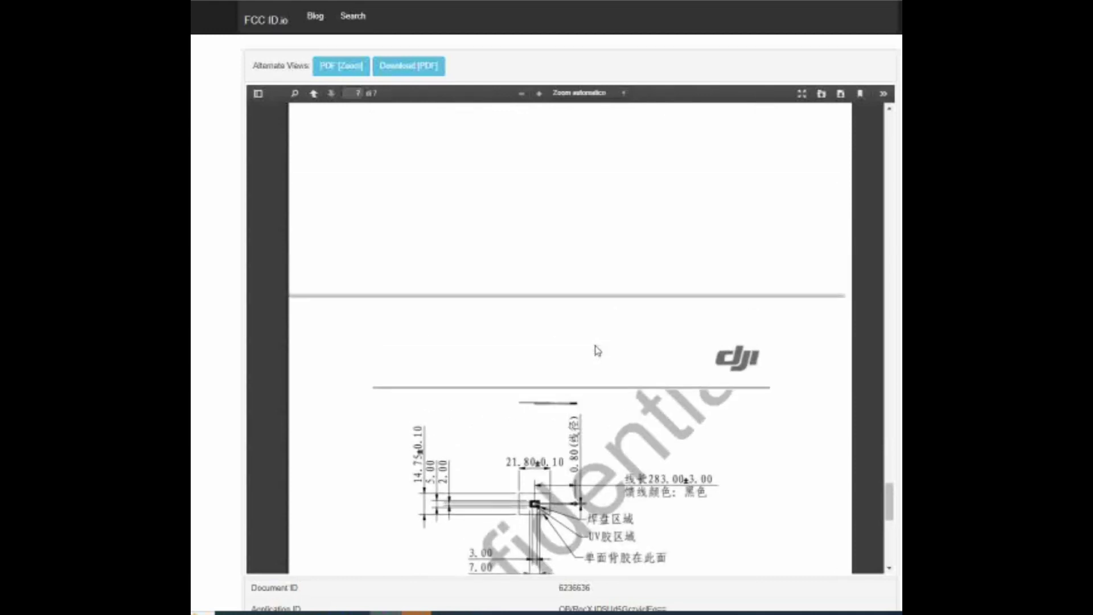